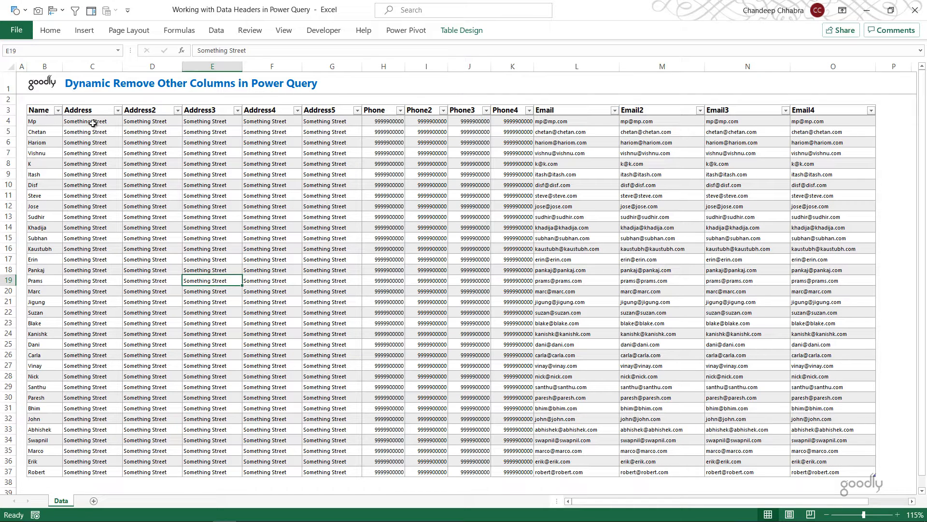
mouse_move(150, 123)
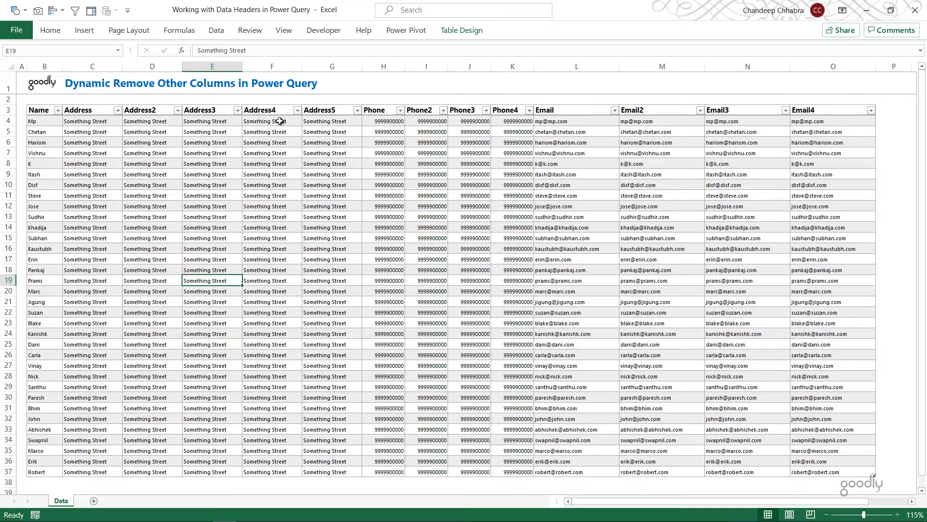
mouse_move(463, 102)
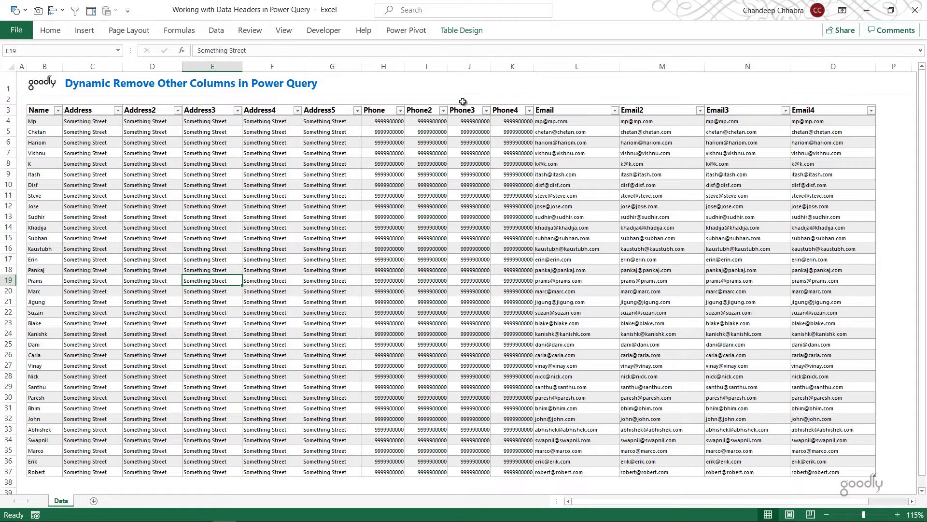
Load the contact table from Data > From Table/Range and remove all but Name, Address, Phone, Email
click(560, 110)
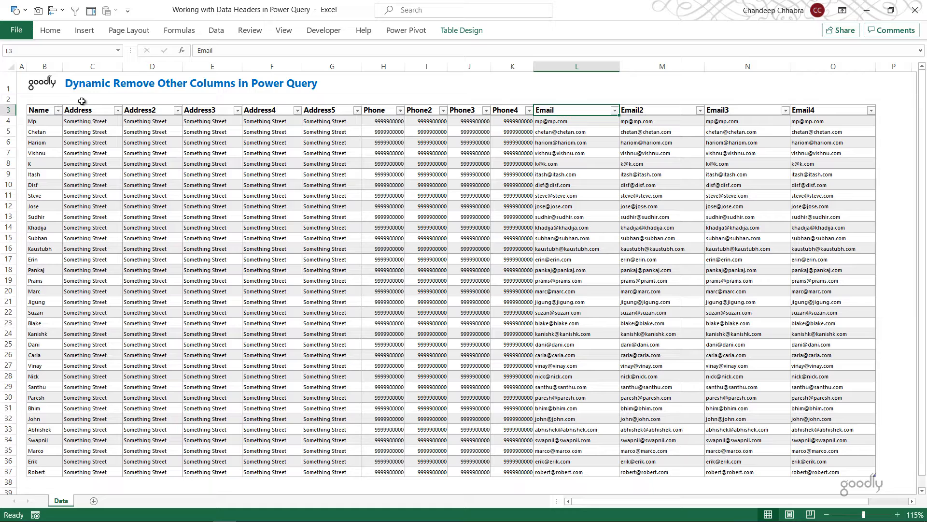
mouse_move(413, 123)
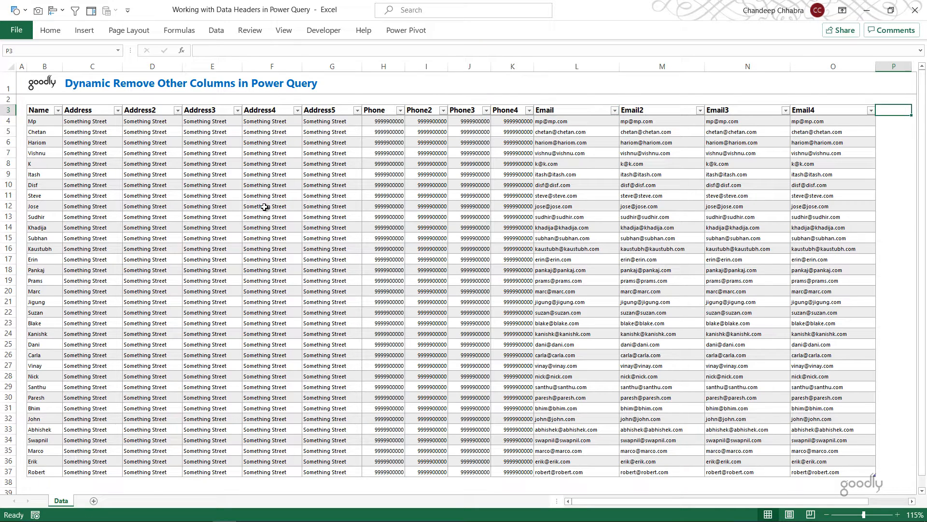
click(272, 206)
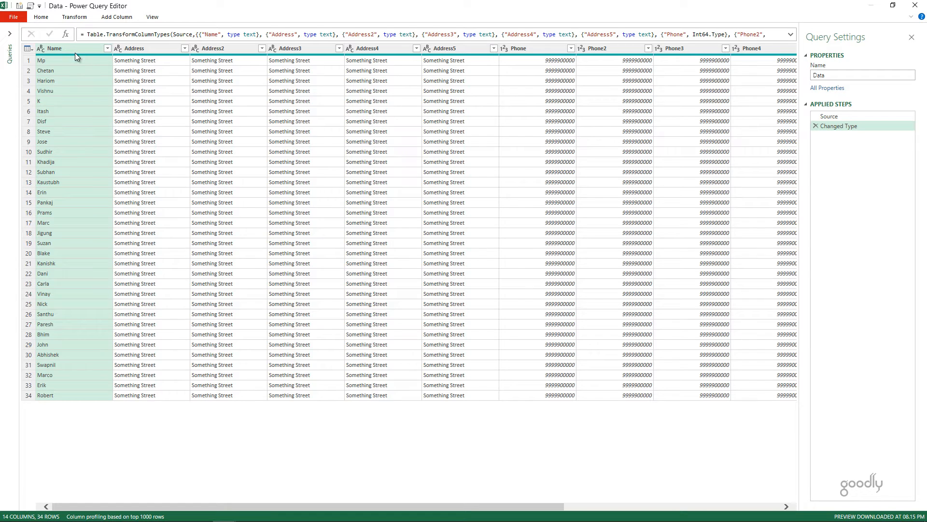
mouse_move(149, 53)
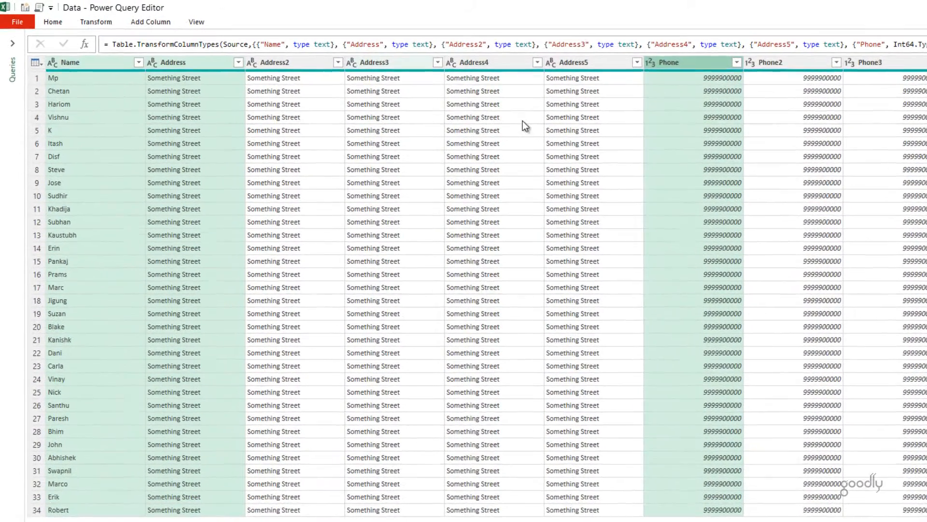
scroll(right, 3)
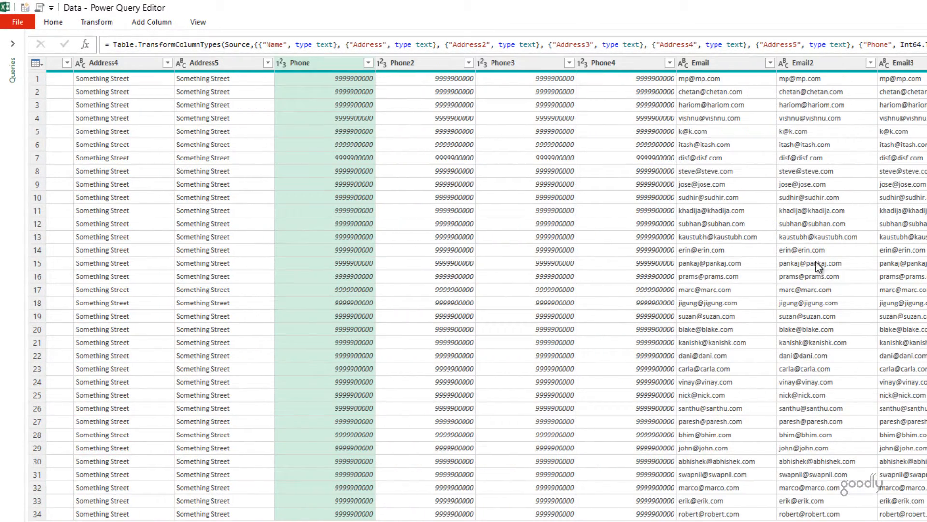
right_click(699, 63)
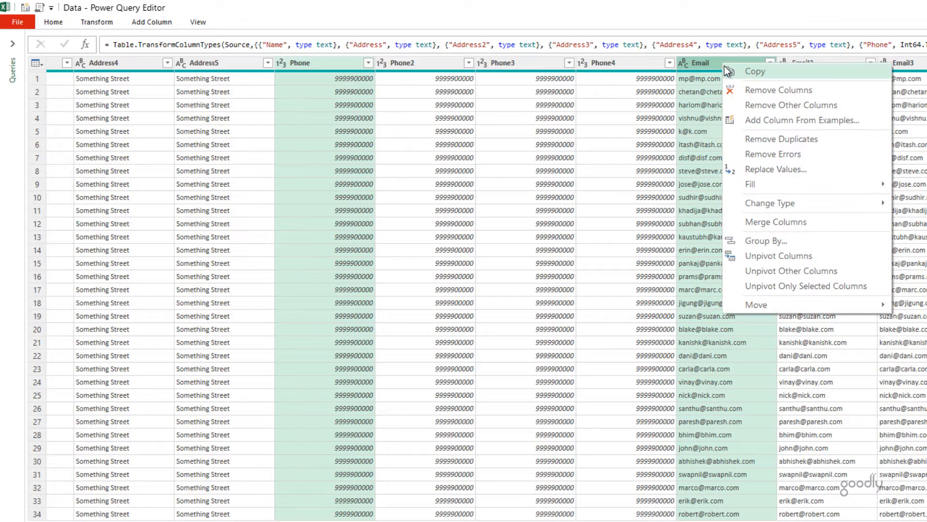
click(790, 104)
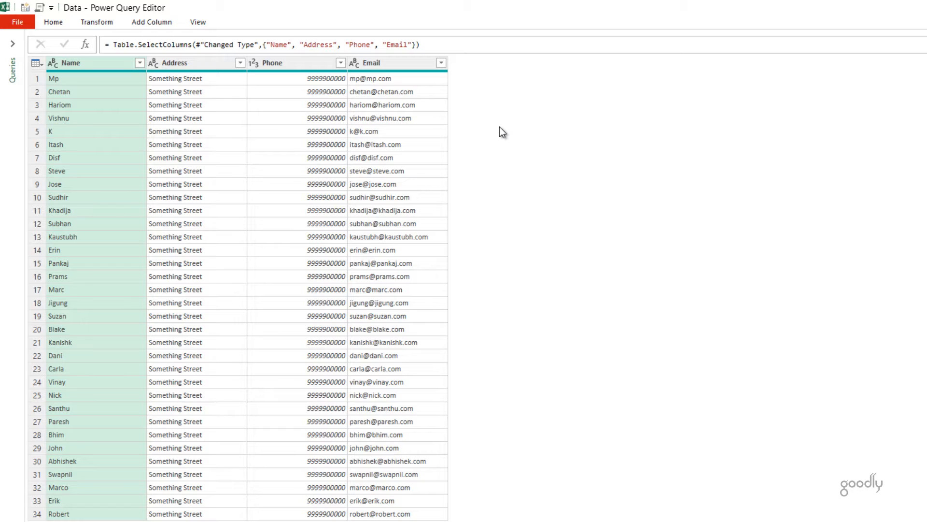
mouse_move(488, 109)
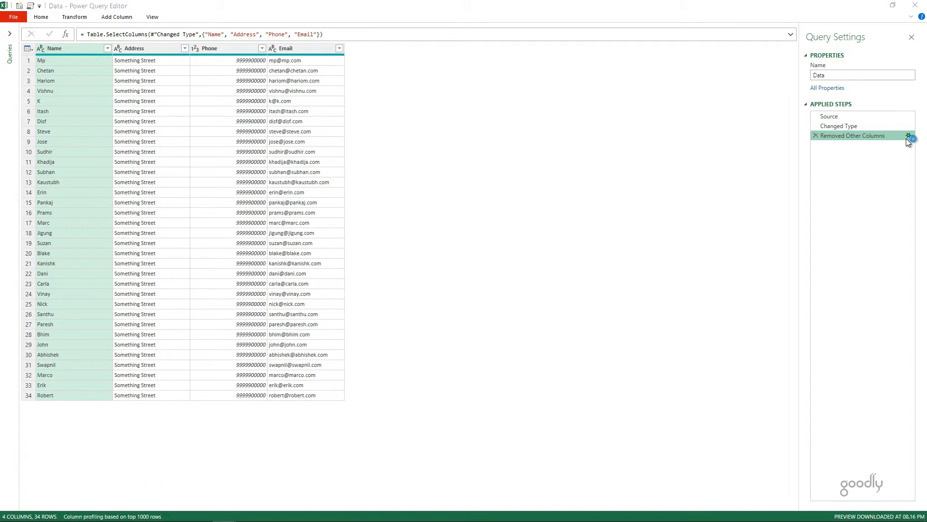
click(908, 136)
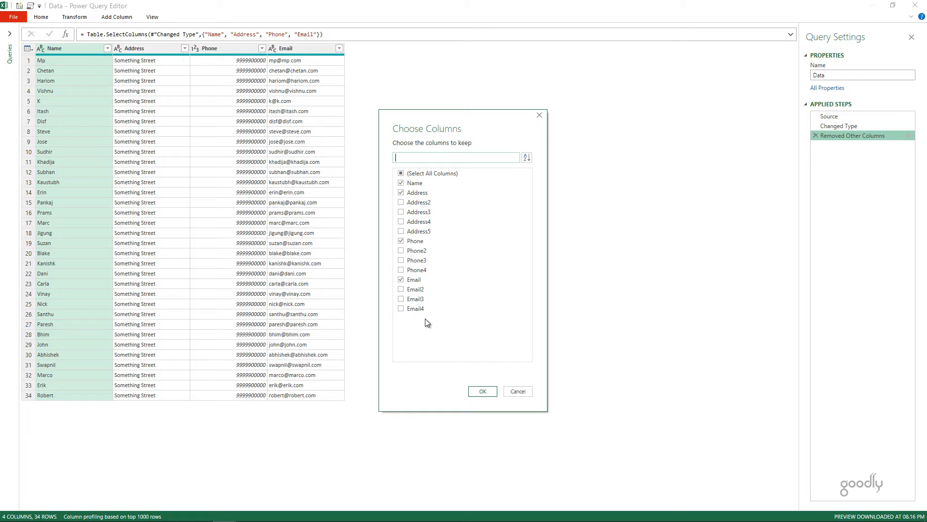
mouse_move(423, 323)
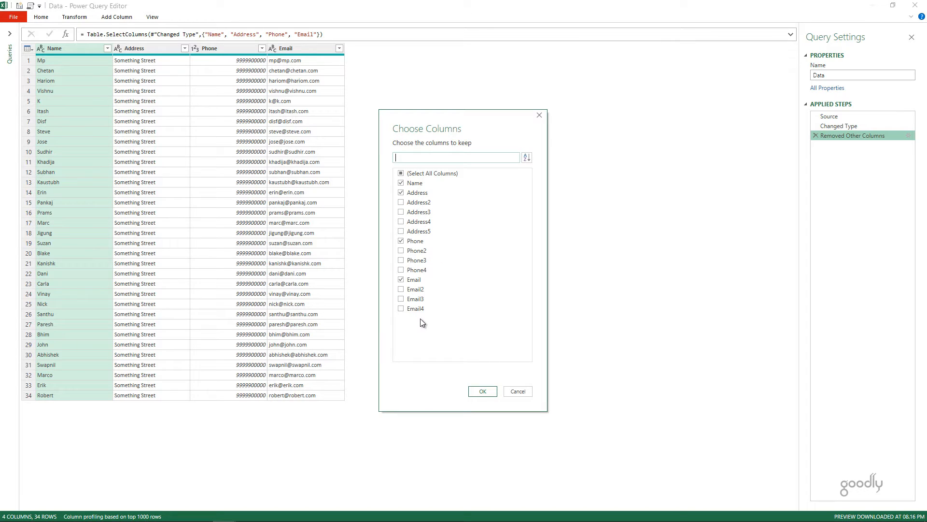
mouse_move(414, 327)
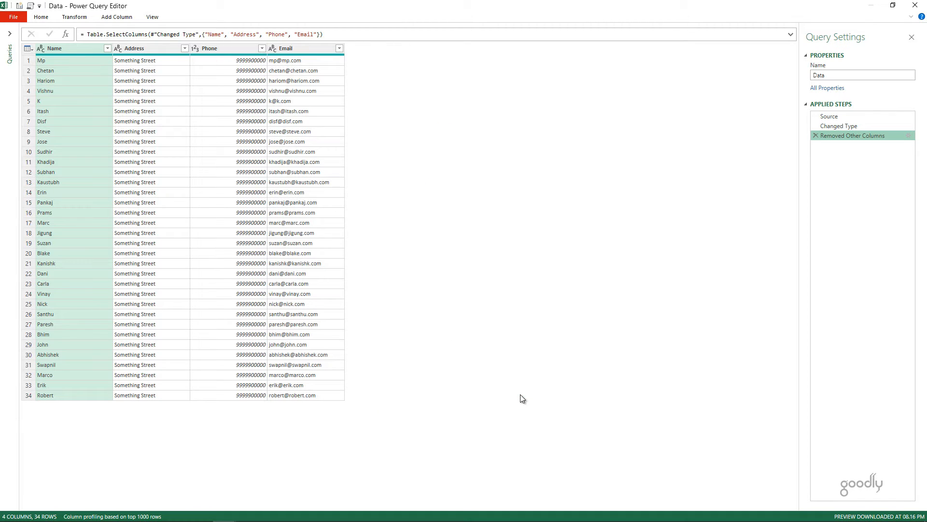
Delete the steps after Source and enter = Table.ColumnNames(Source) to list all 14 column names
click(829, 116)
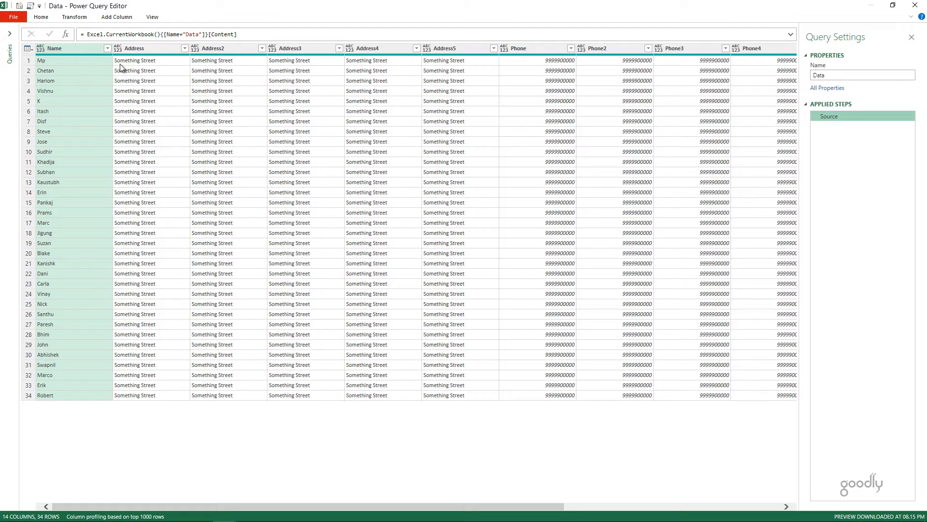
mouse_move(306, 106)
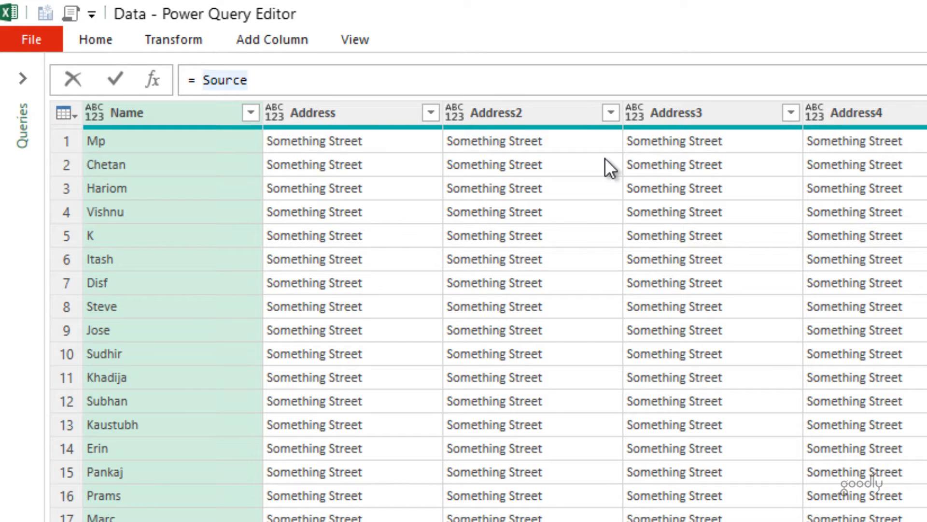
text(Table.C)
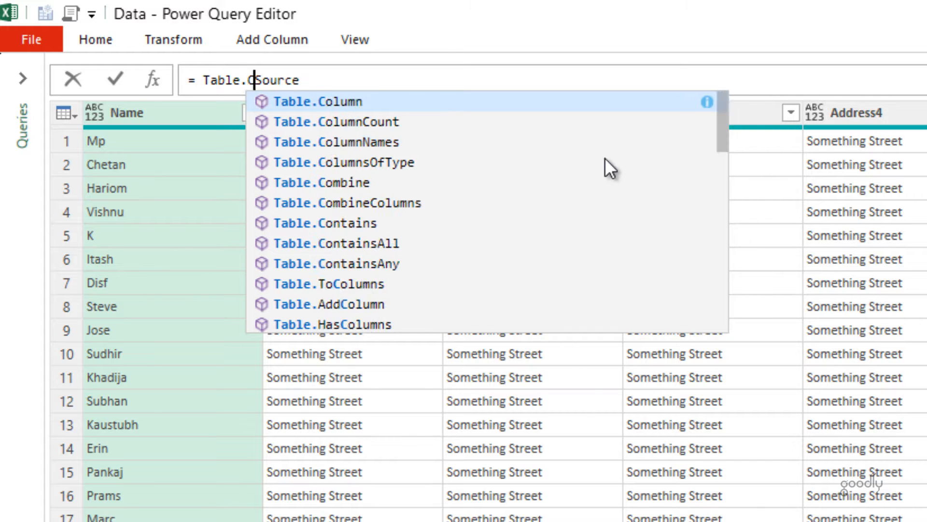
click(336, 141)
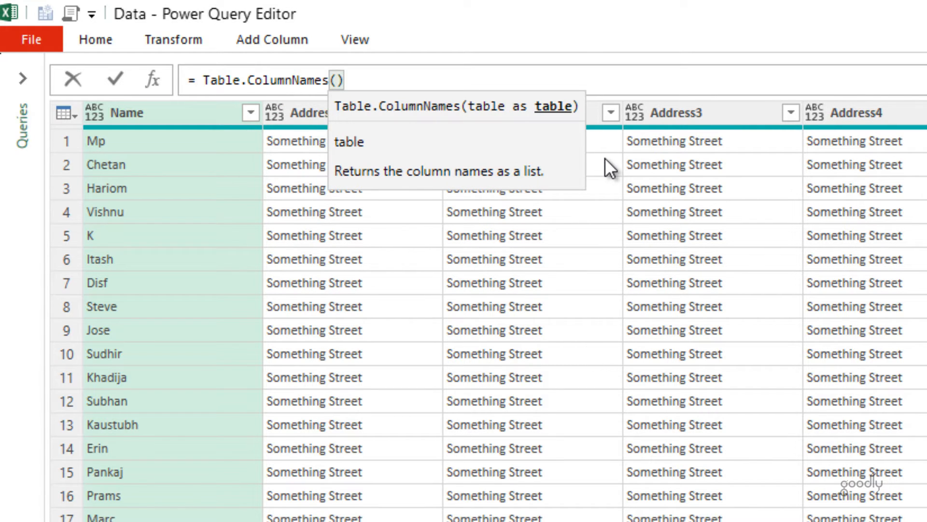
mouse_move(501, 129)
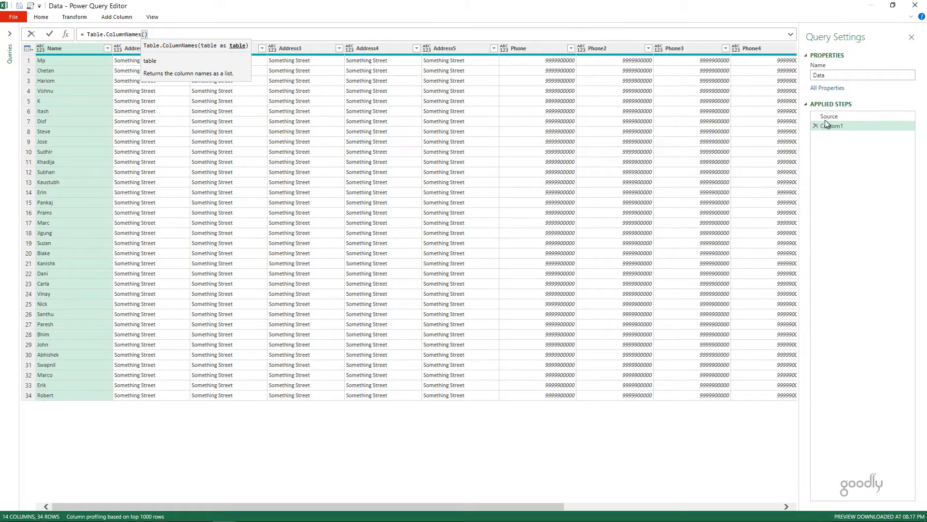
text(Sour)
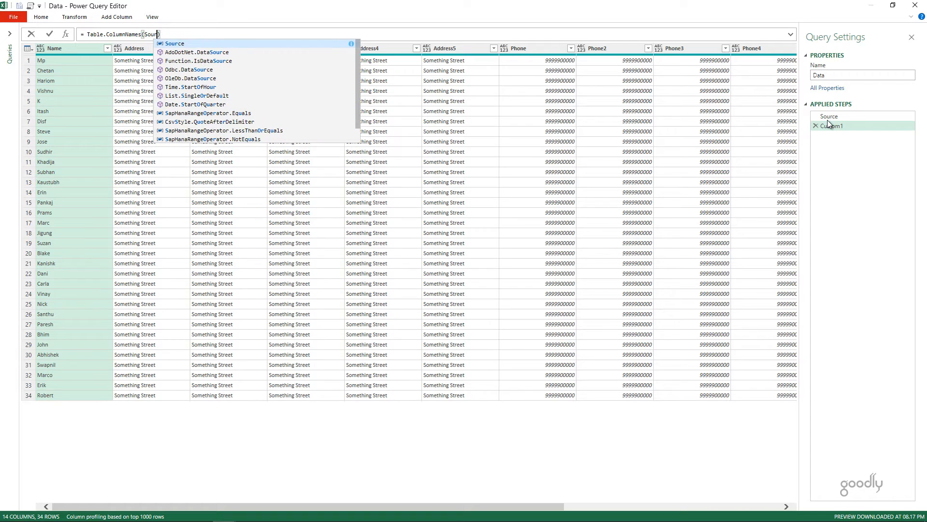
key(Enter)
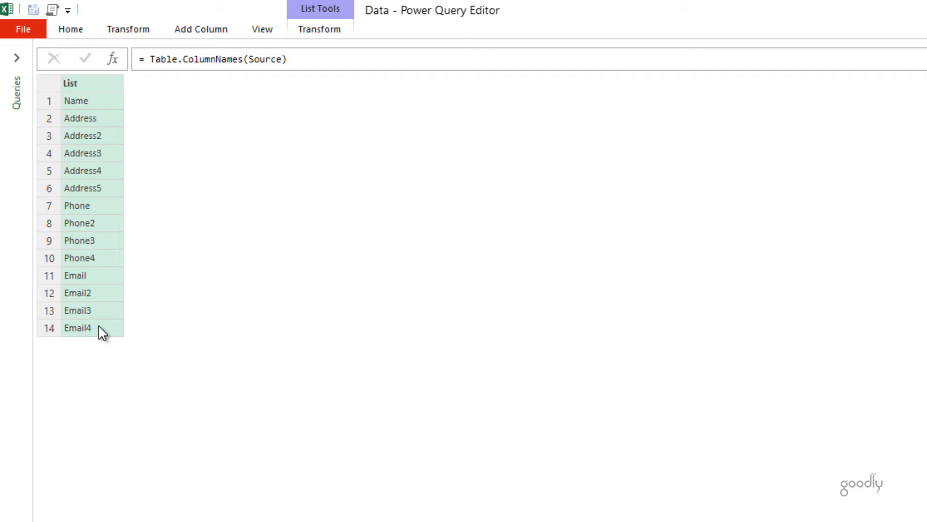
mouse_move(75, 87)
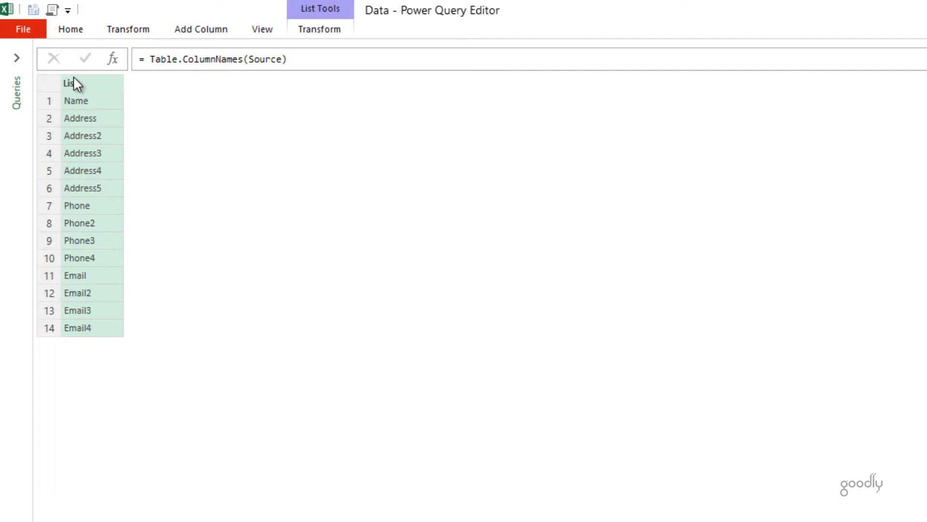
right_click(78, 86)
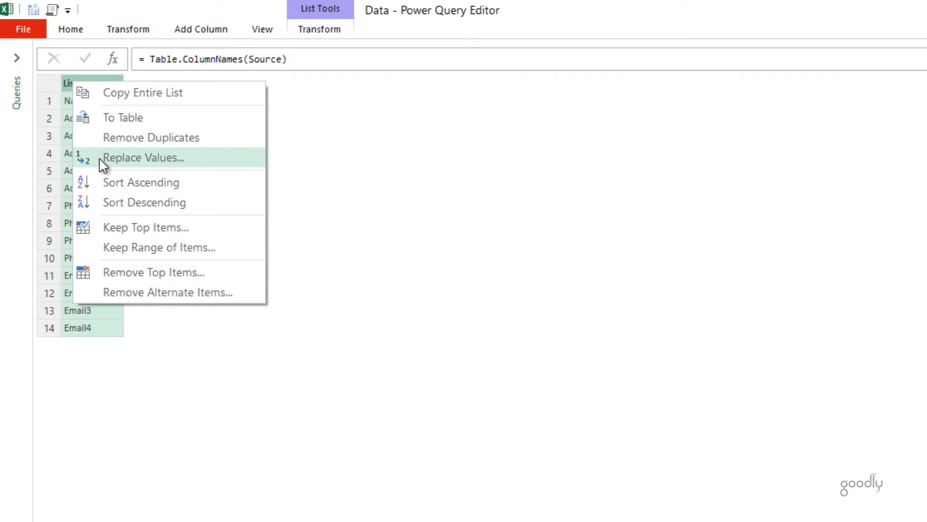
click(123, 117)
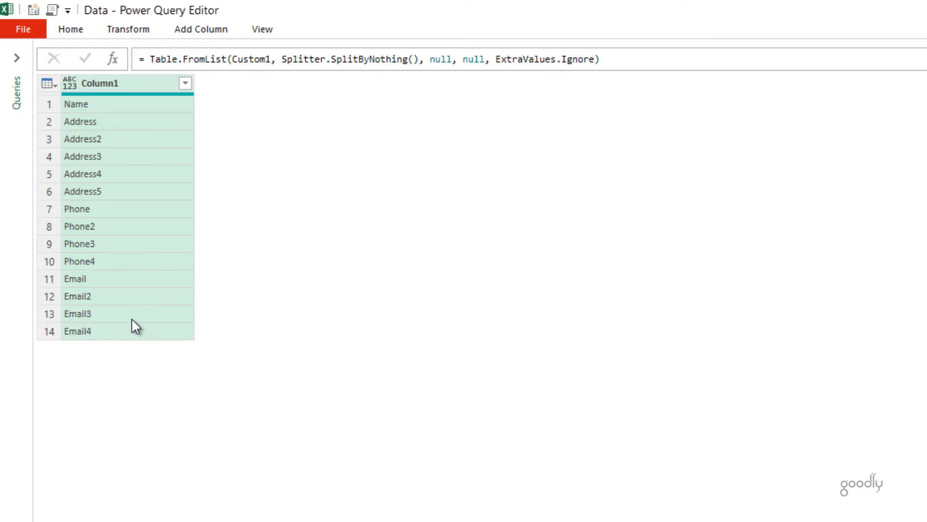
mouse_move(139, 163)
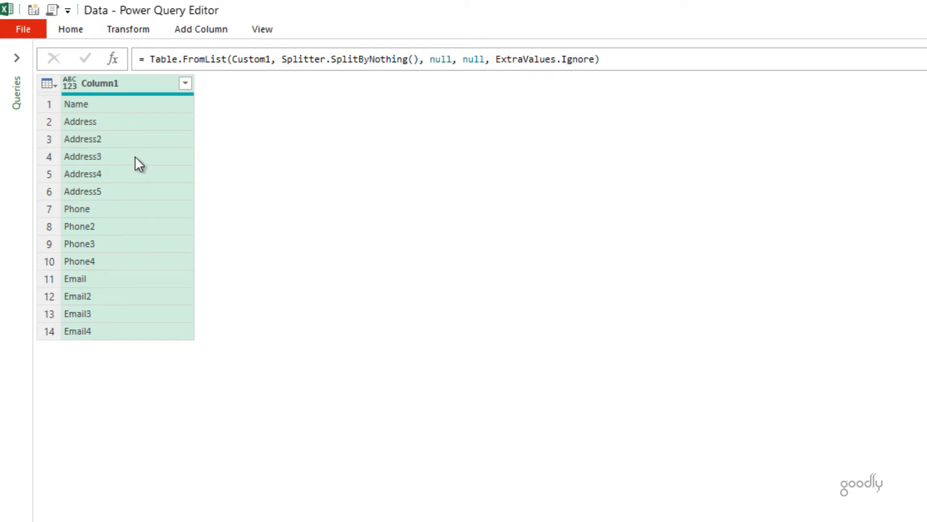
mouse_move(120, 112)
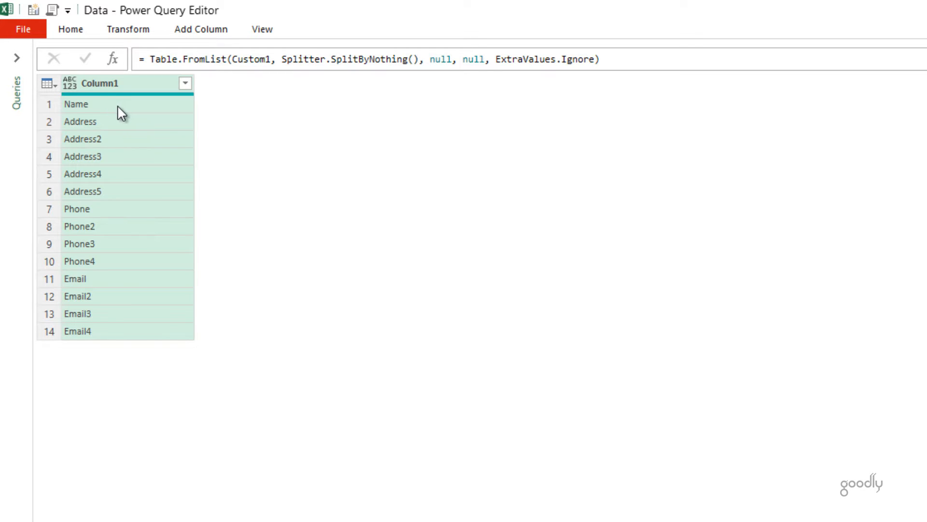
mouse_move(117, 143)
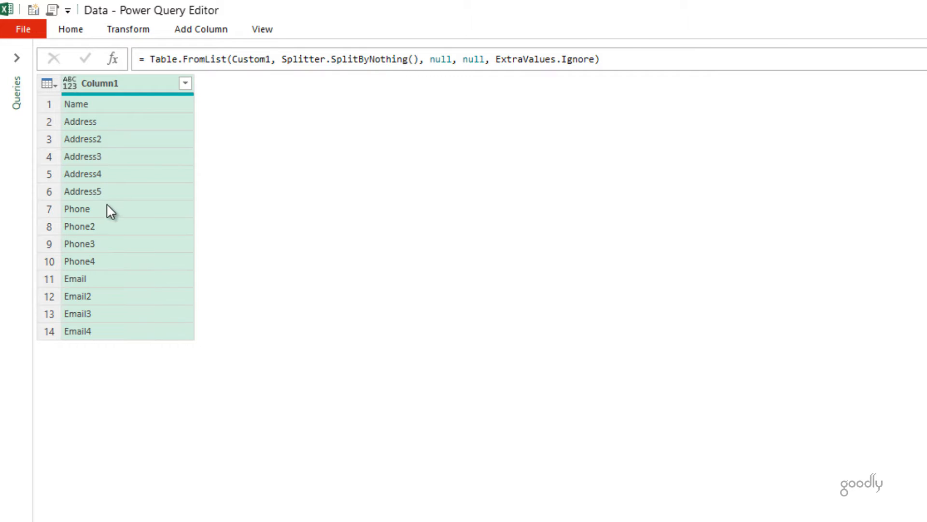
mouse_move(105, 197)
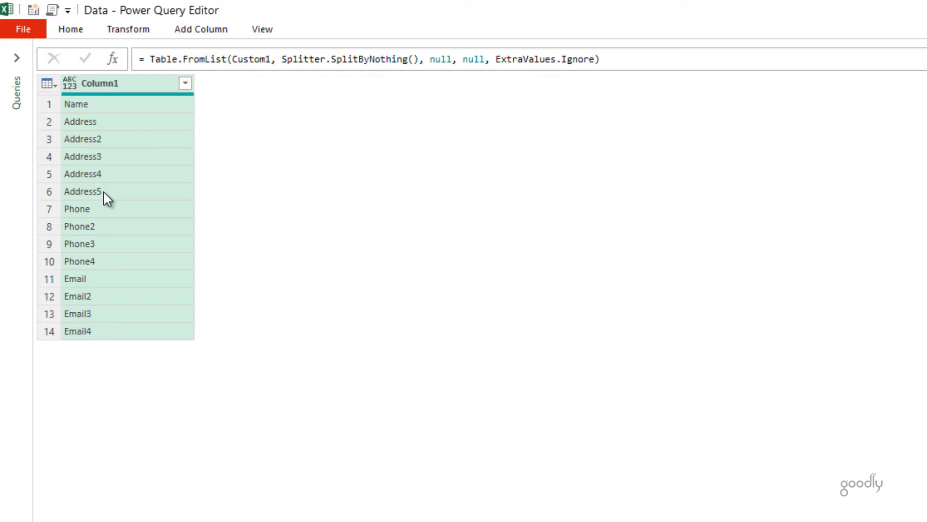
Add a Custom column with =Text.End([Column1],1) giving each name's last character (e, s, 2, 3…)
click(199, 29)
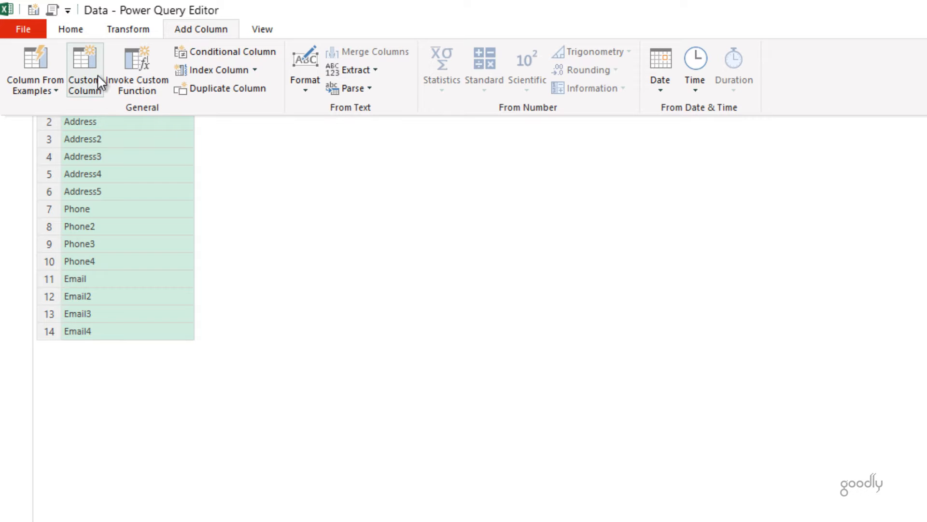
click(85, 58)
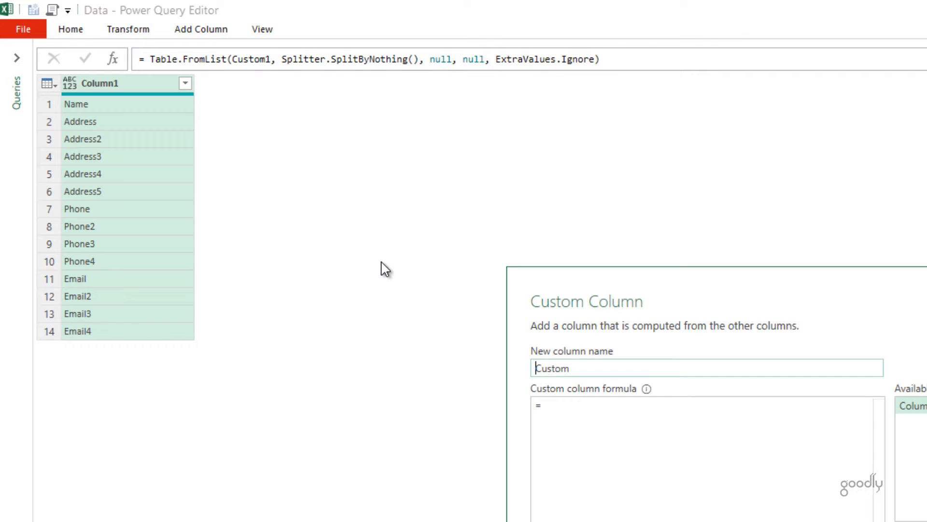
click(597, 429)
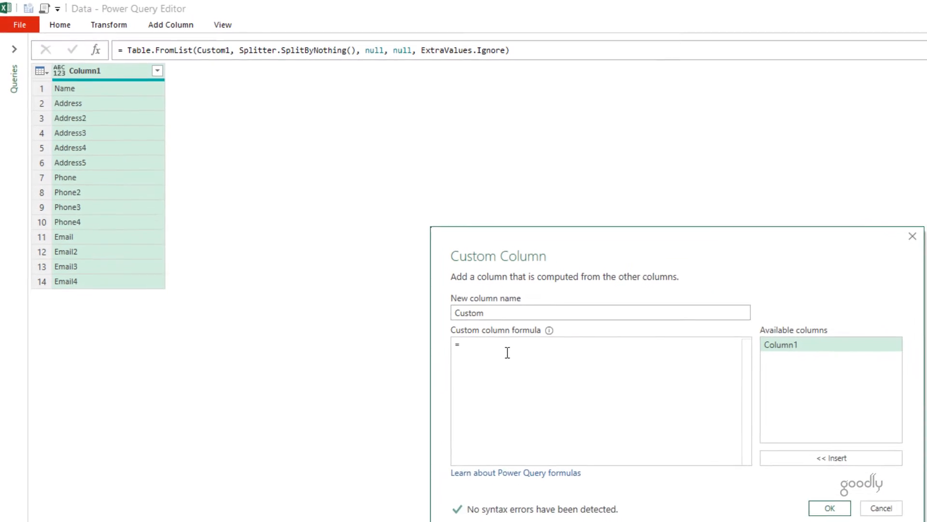
text(Text.E)
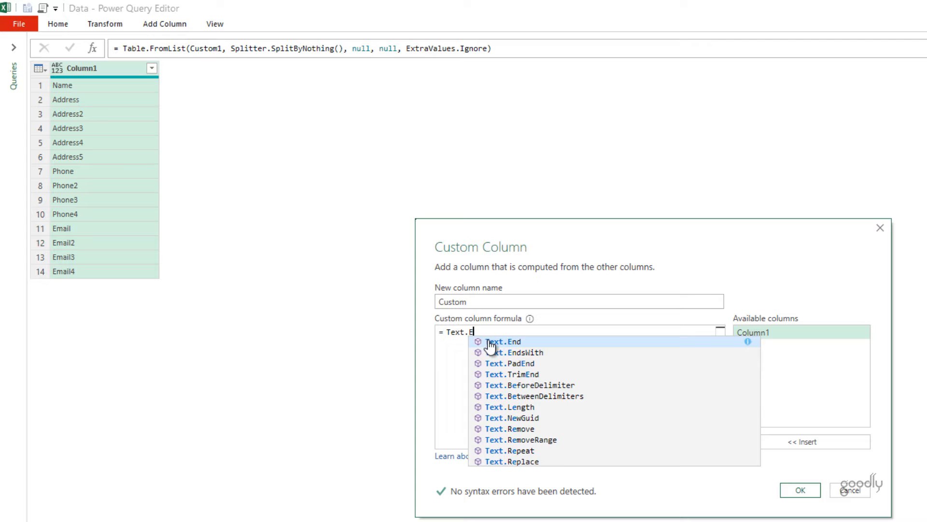
click(505, 342)
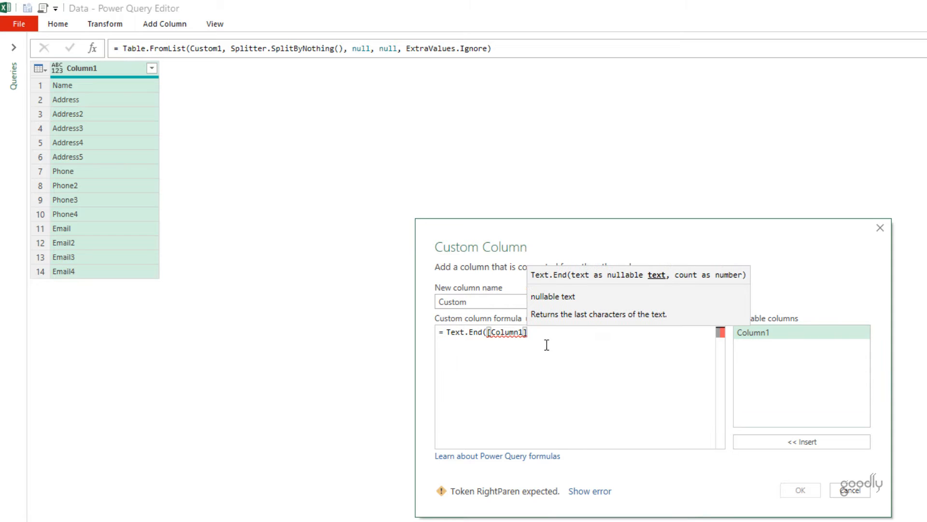
text(,)
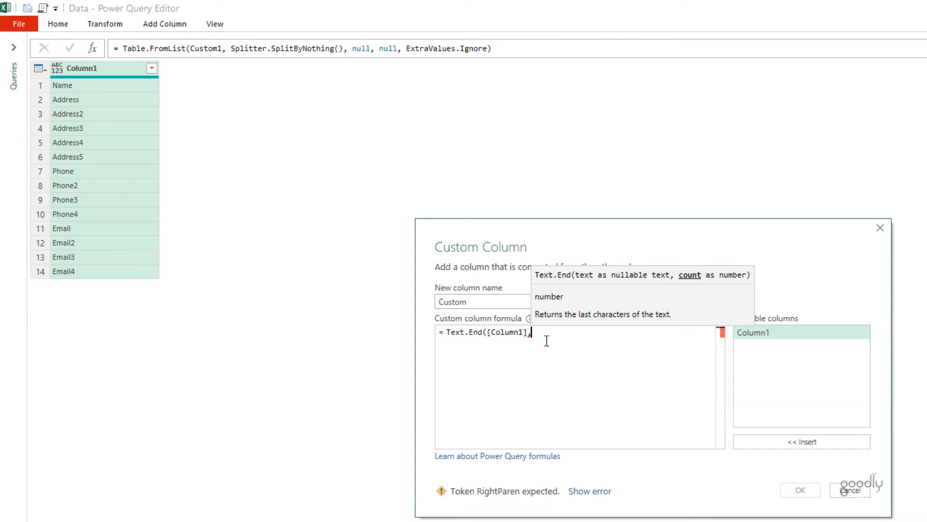
text(1))
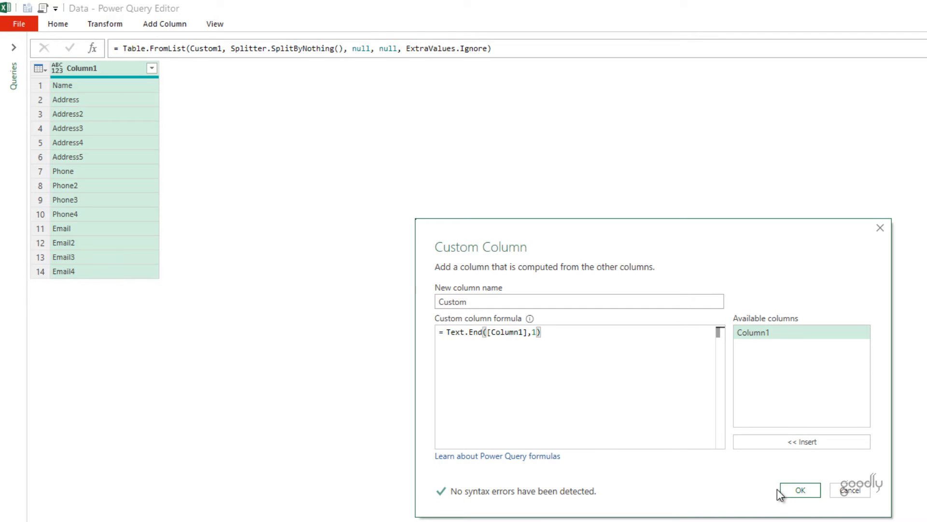
click(803, 491)
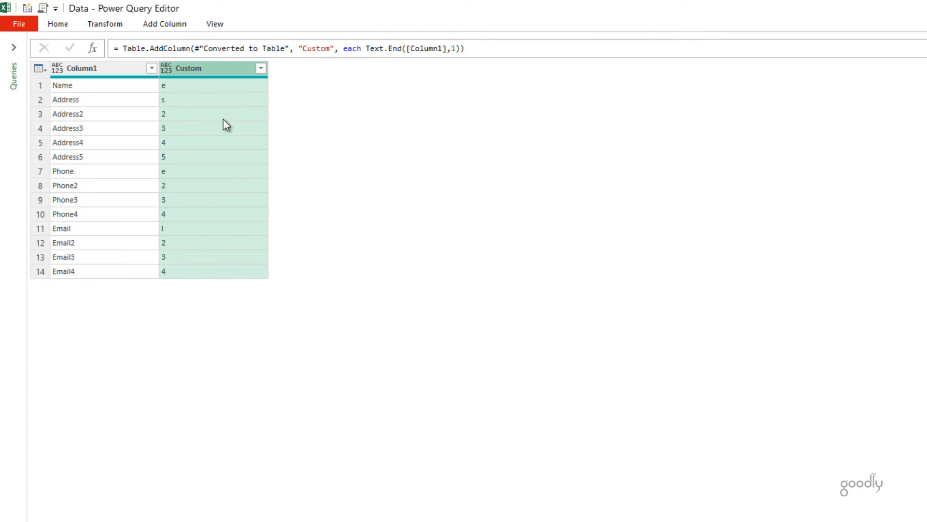
mouse_move(188, 198)
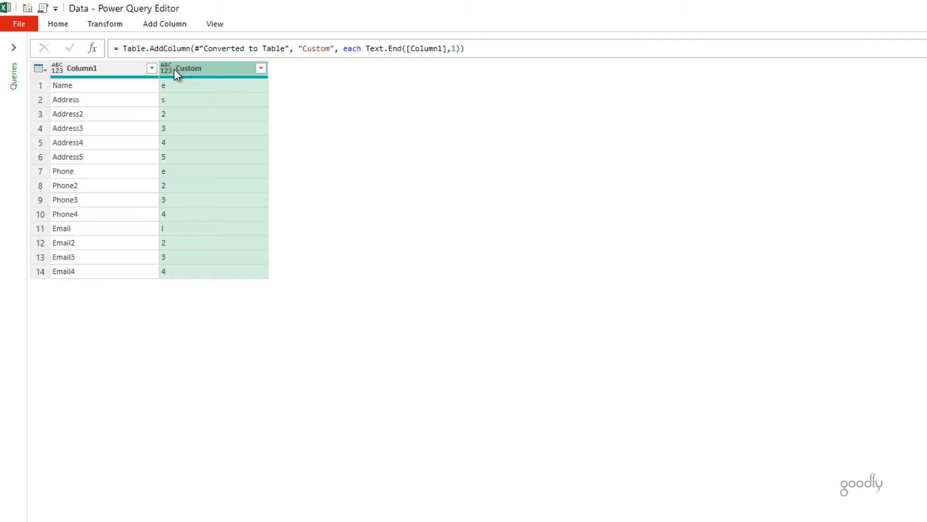
click(168, 68)
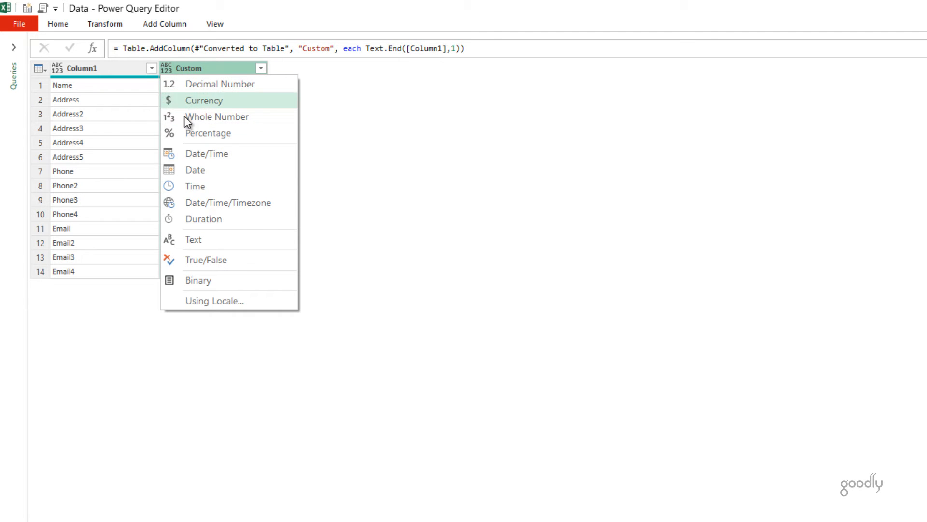
mouse_move(172, 183)
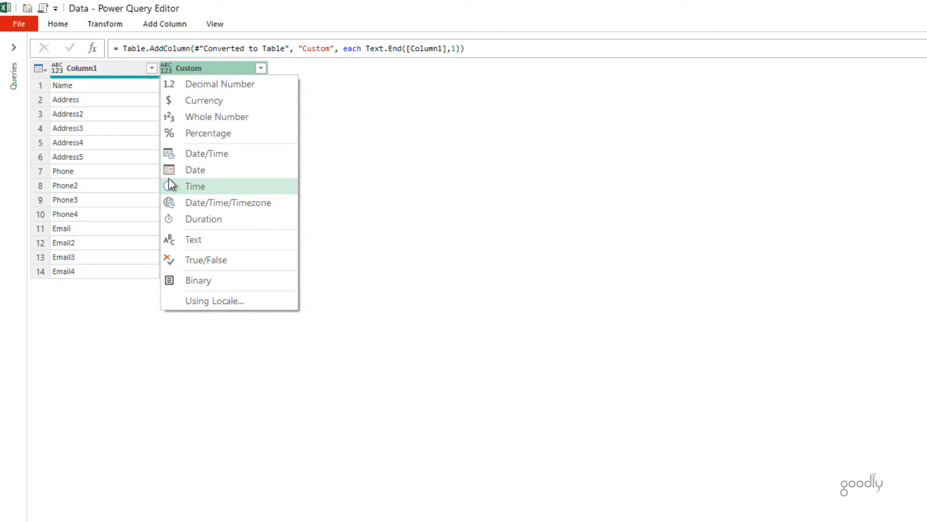
mouse_move(193, 87)
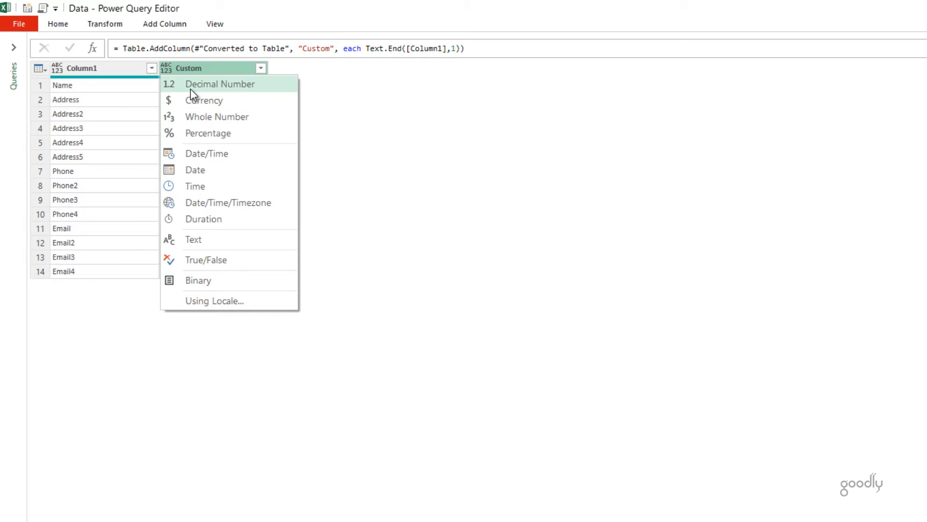
Set Custom to Decimal Number and remove error rows, leaving ten numbered names like Address2
click(221, 83)
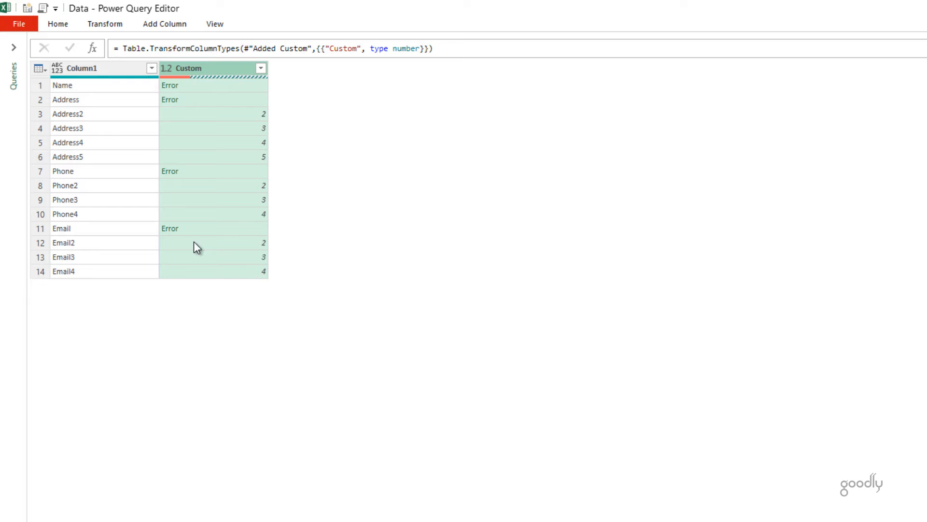
right_click(190, 68)
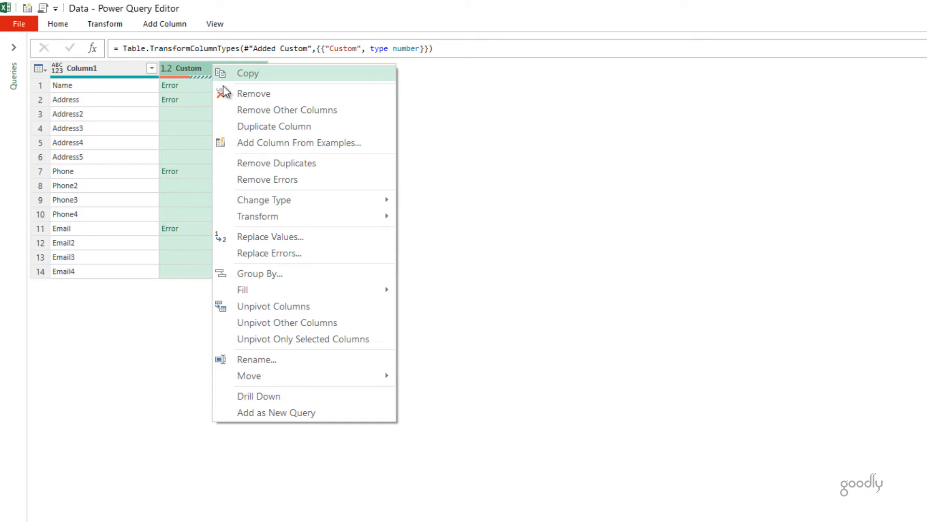
click(267, 179)
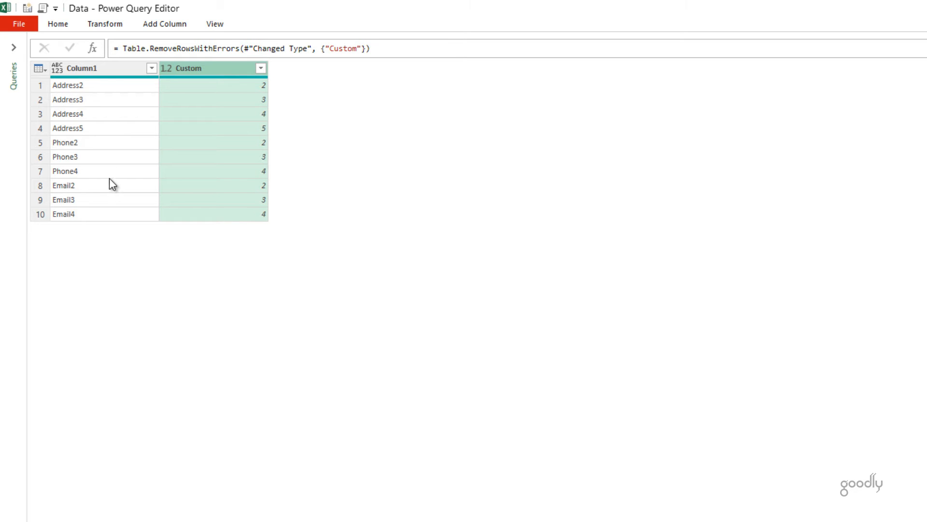
mouse_move(114, 204)
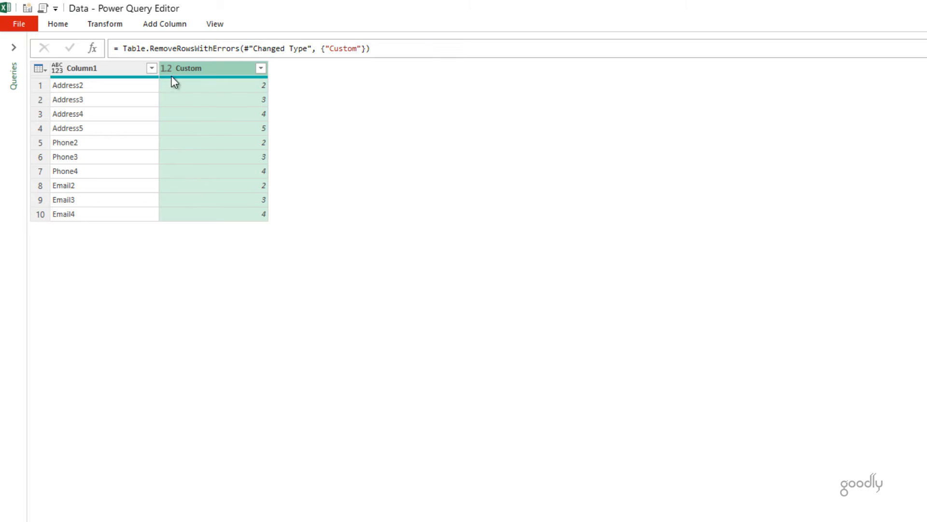
mouse_move(232, 165)
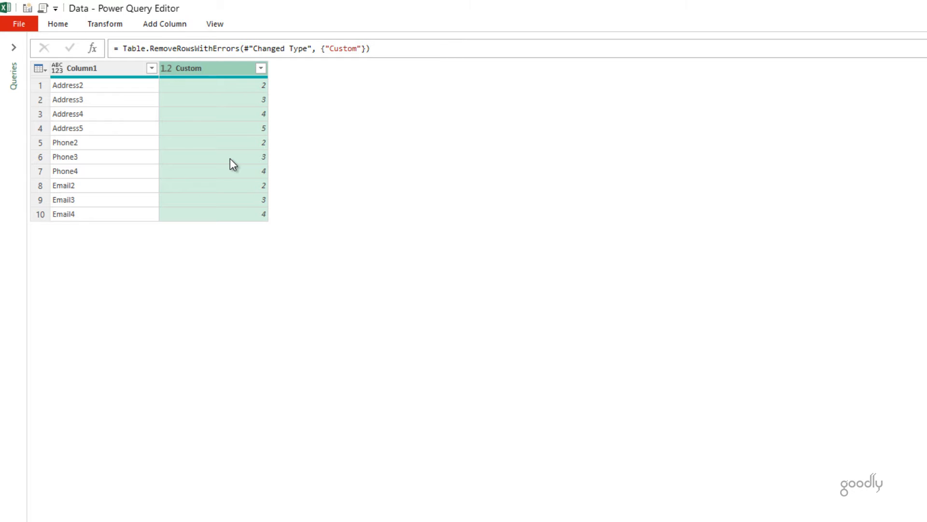
mouse_move(179, 105)
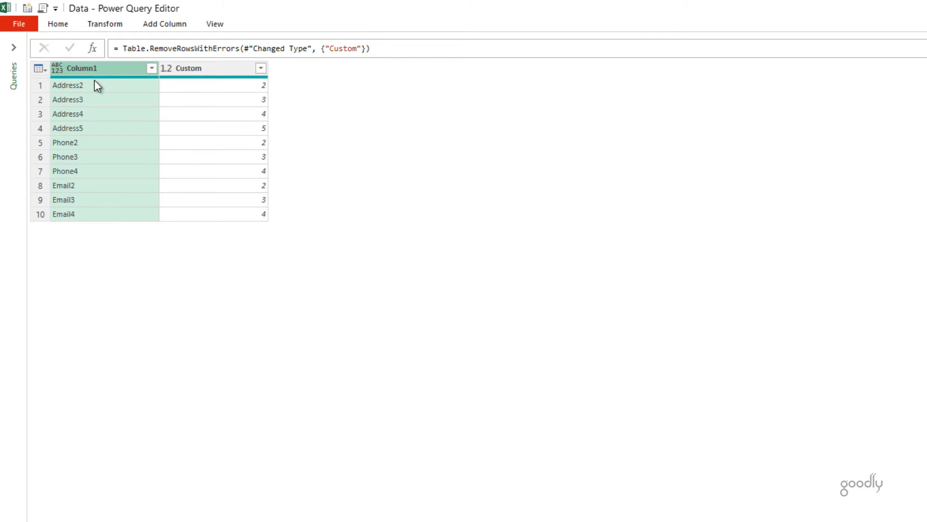
mouse_move(86, 220)
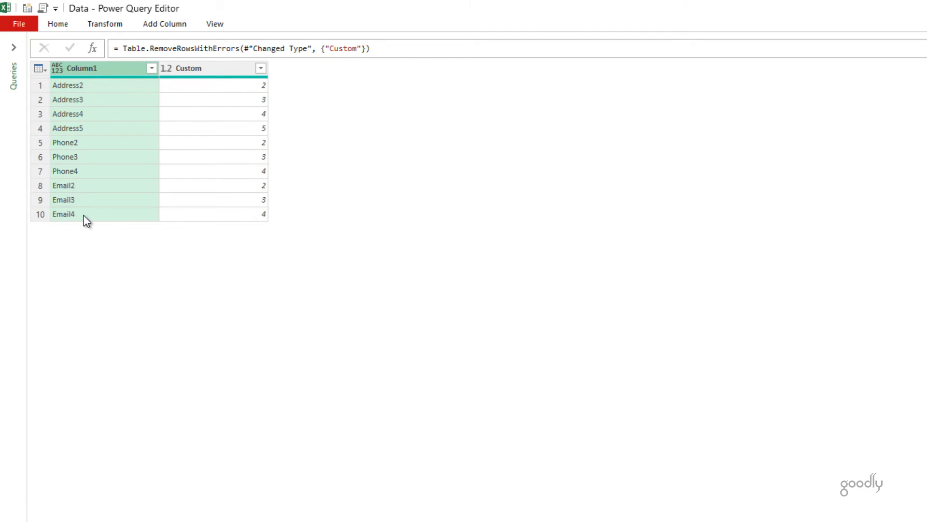
right_click(82, 68)
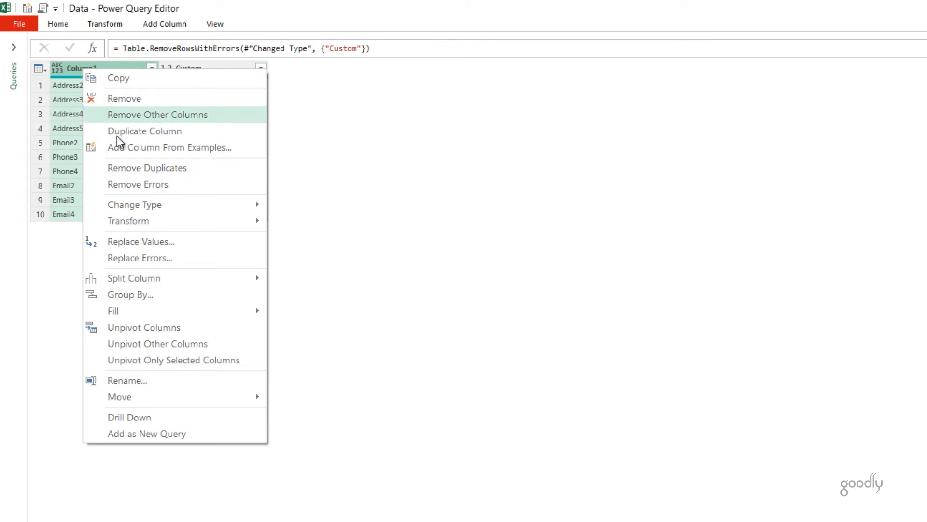
mouse_move(134, 417)
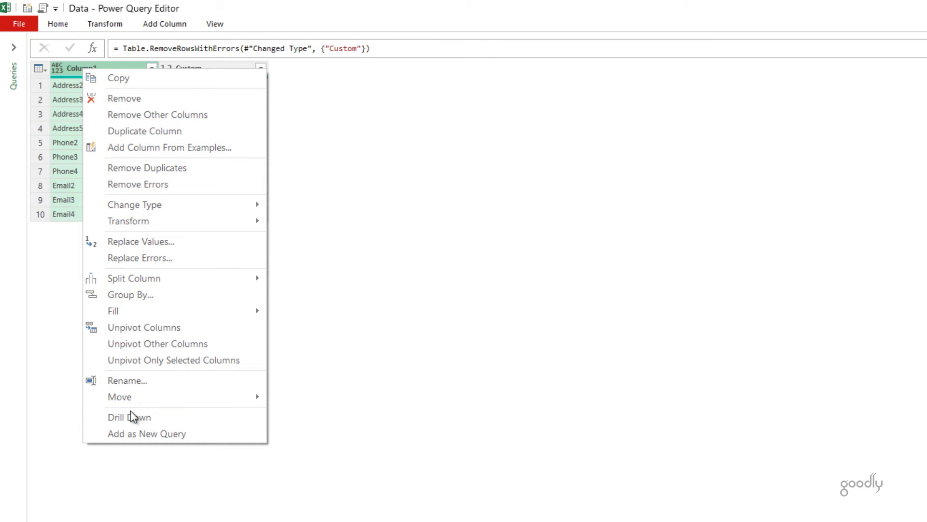
click(128, 418)
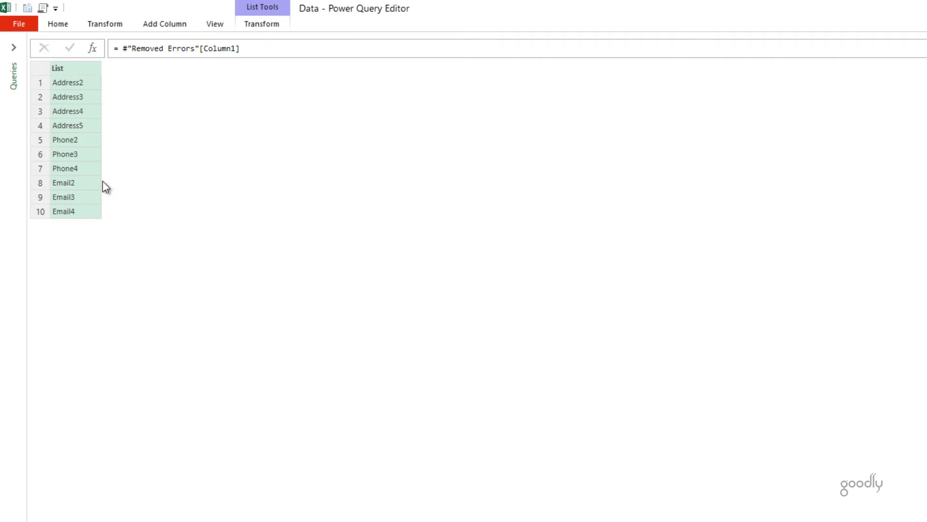
mouse_move(91, 170)
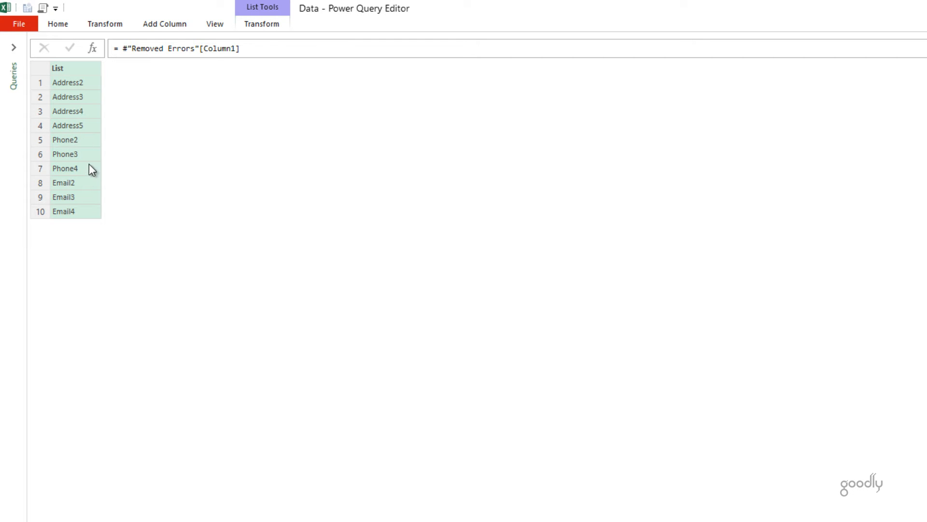
mouse_move(93, 227)
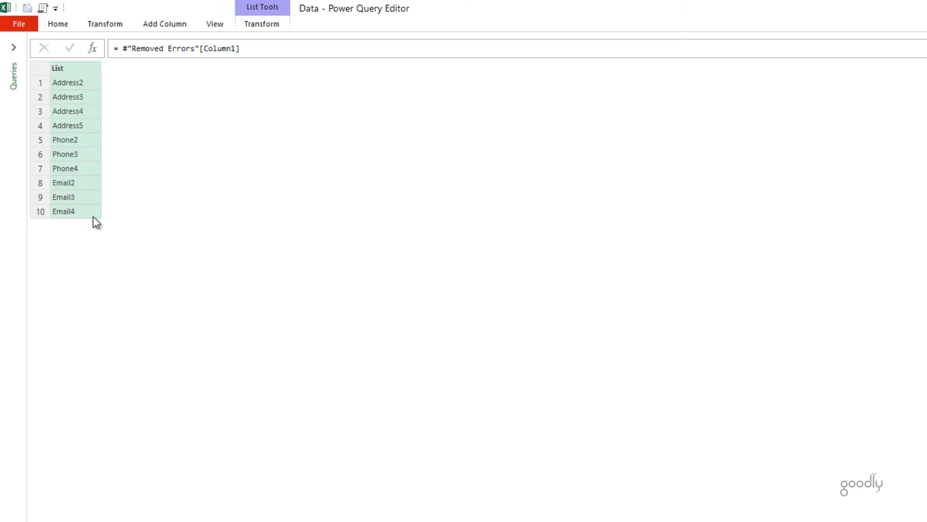
mouse_move(109, 91)
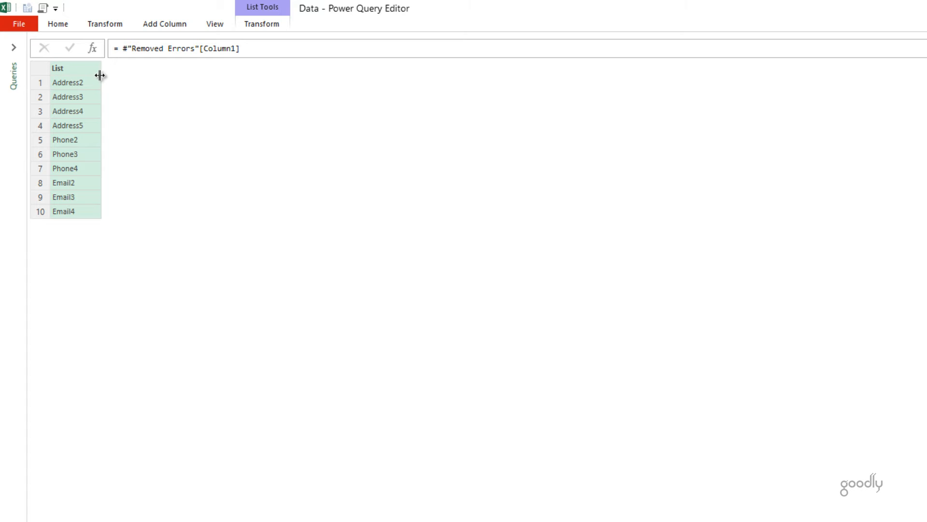
mouse_move(90, 140)
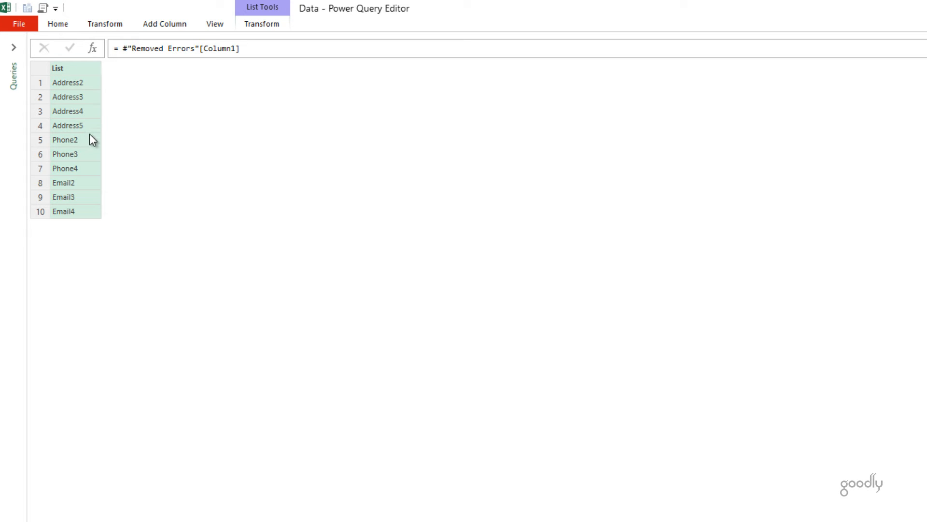
mouse_move(85, 149)
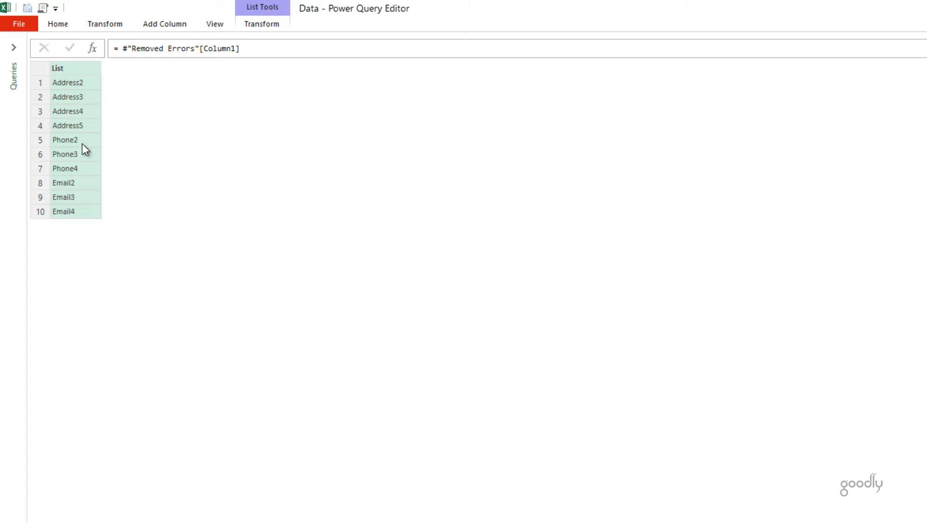
mouse_move(96, 175)
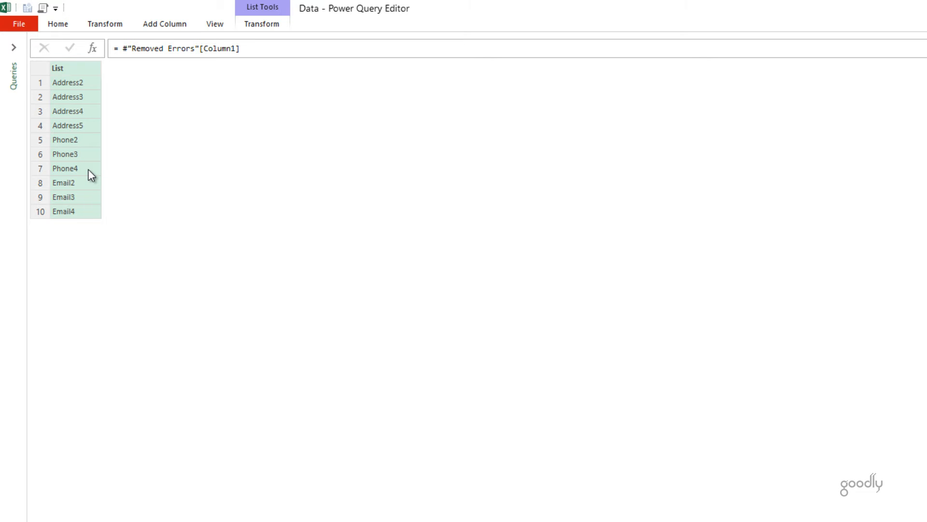
mouse_move(115, 81)
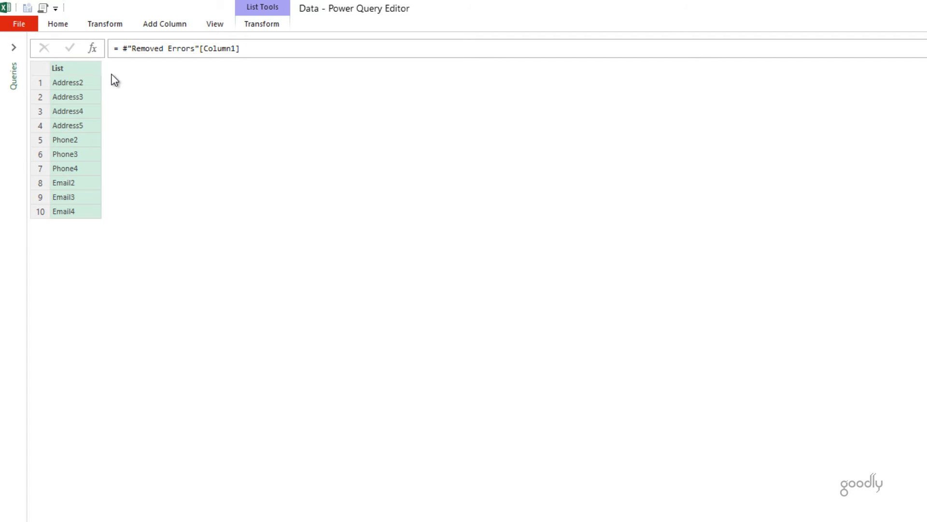
mouse_move(93, 51)
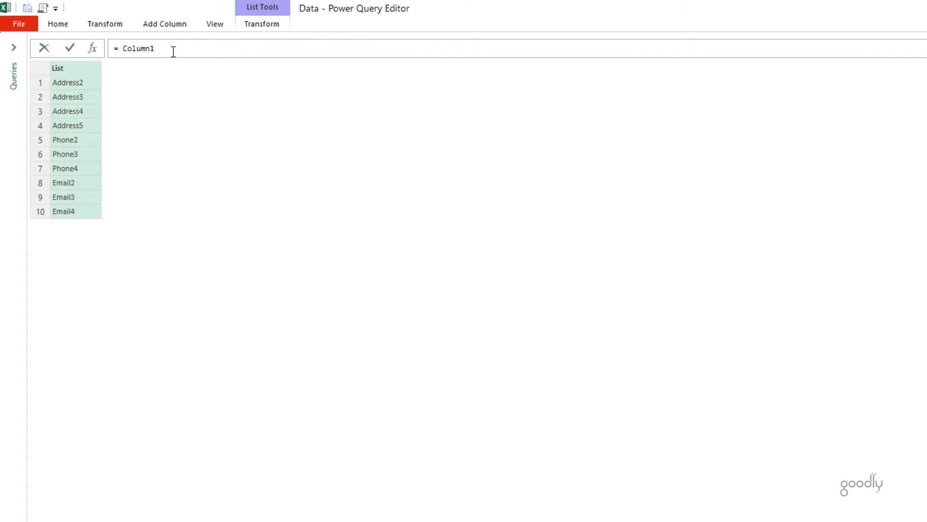
Enter =Table.RemoveColumns(Source,Column1), then compare the Source and Column1 steps in Applied Steps
text(Table.rem)
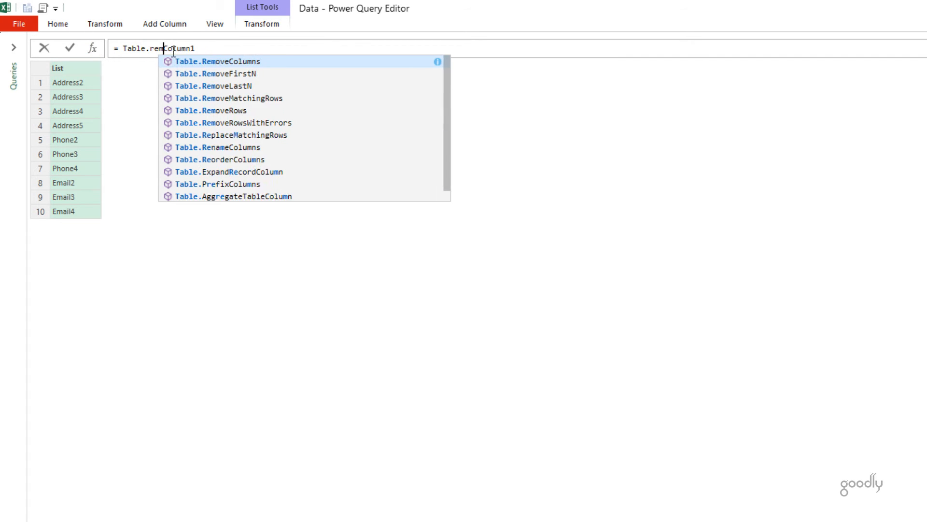
click(220, 62)
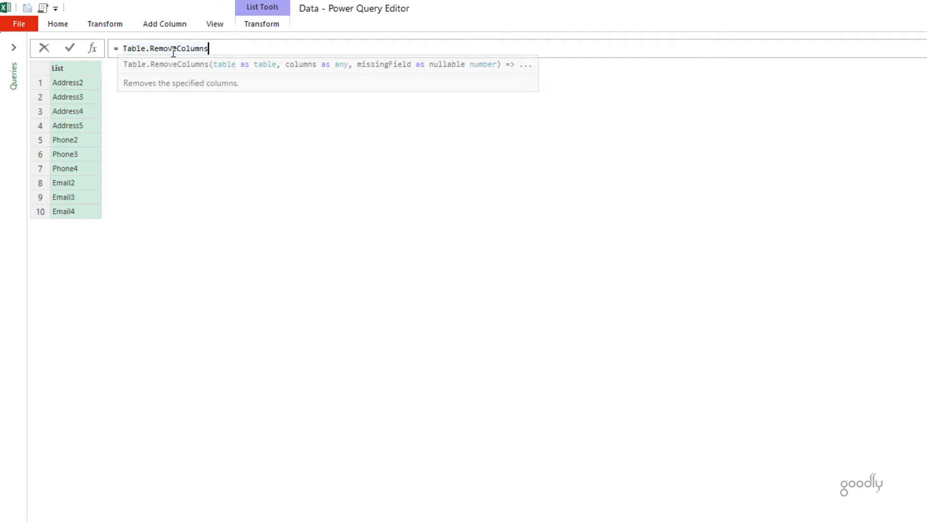
text(()
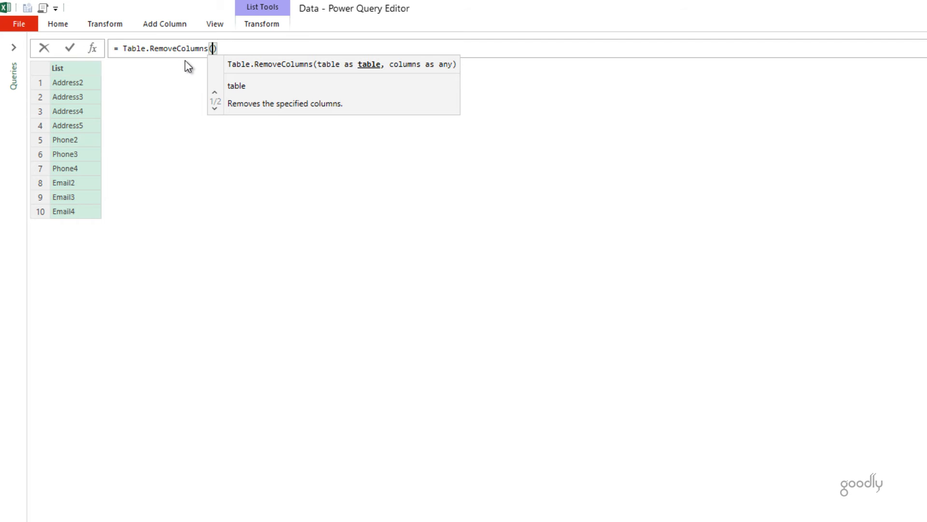
text(Source)
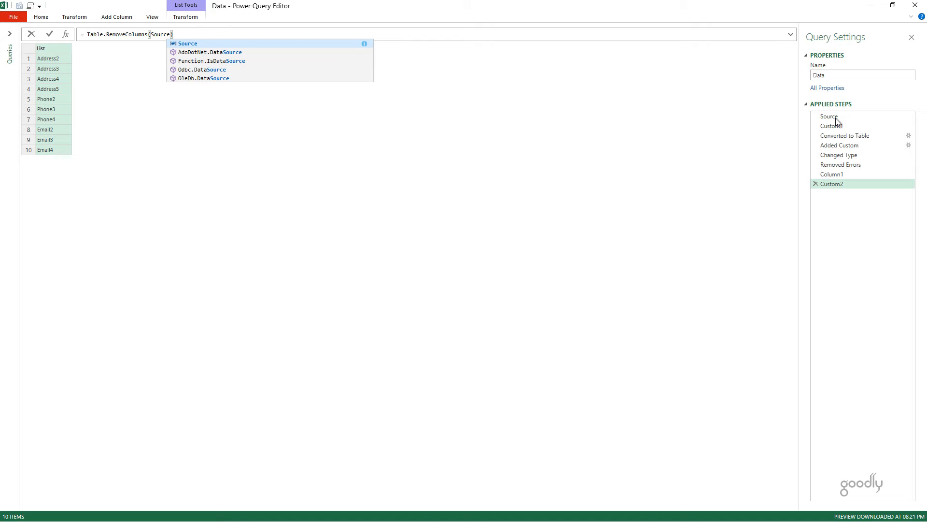
text(,)
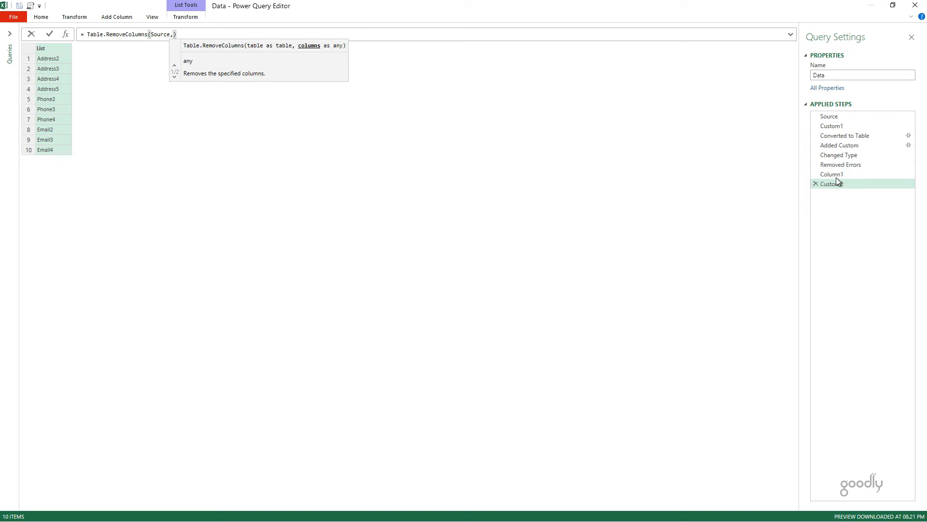
text(Column1)
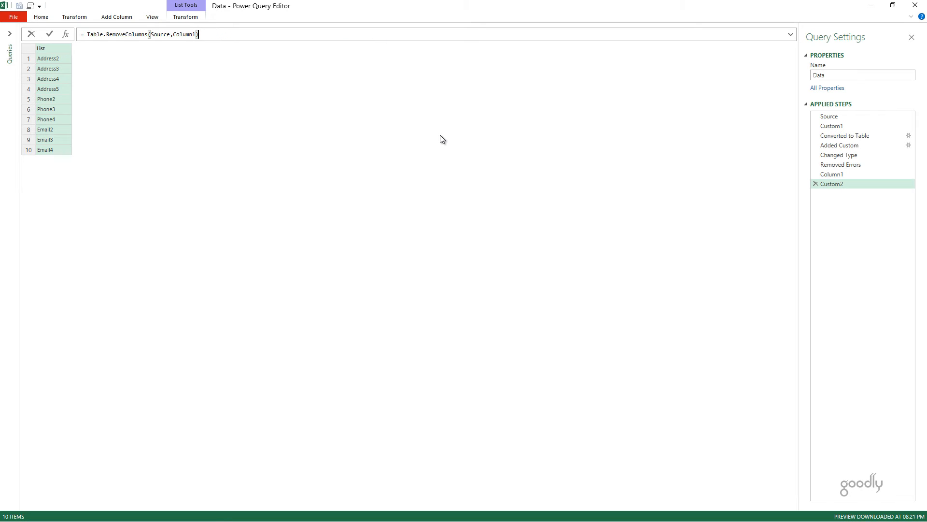
mouse_move(474, 140)
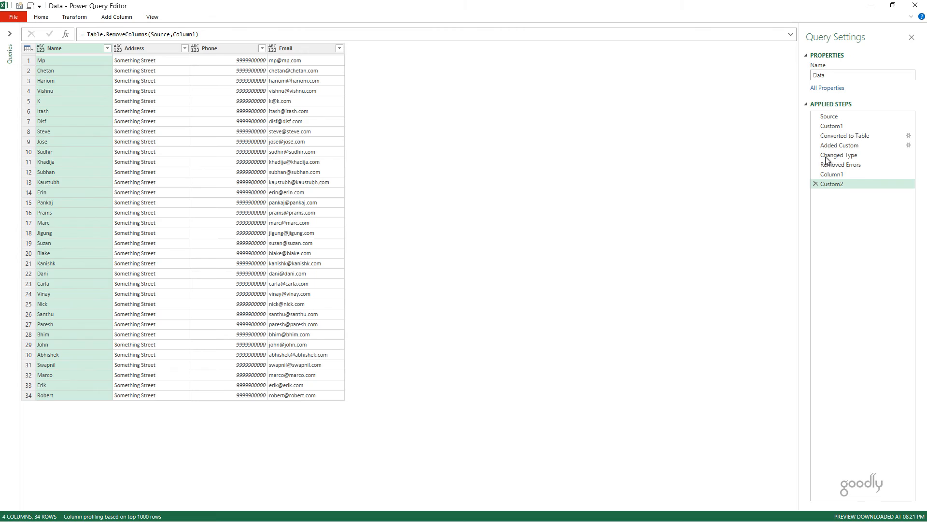
click(829, 116)
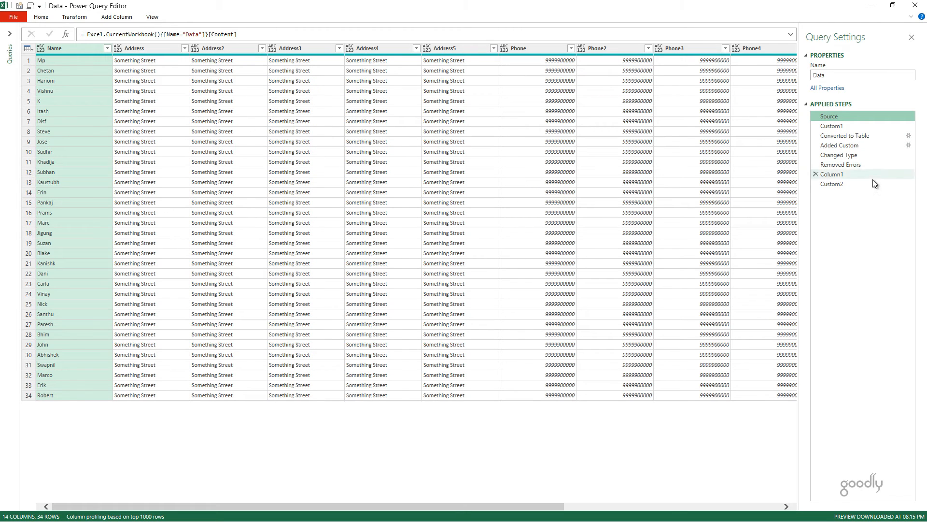
click(833, 174)
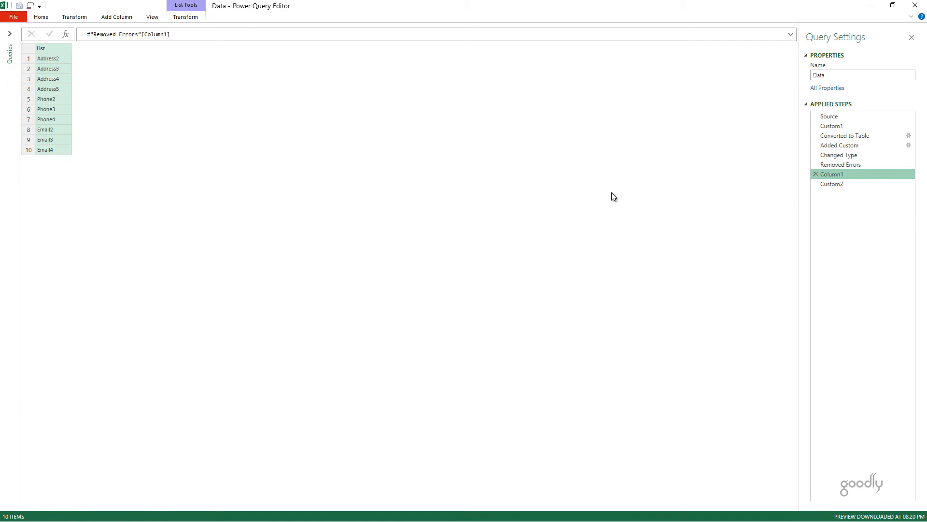
Close & Load to Sheet1, add a Child header after Email4 on the Data sheet, and return to the result table
click(832, 183)
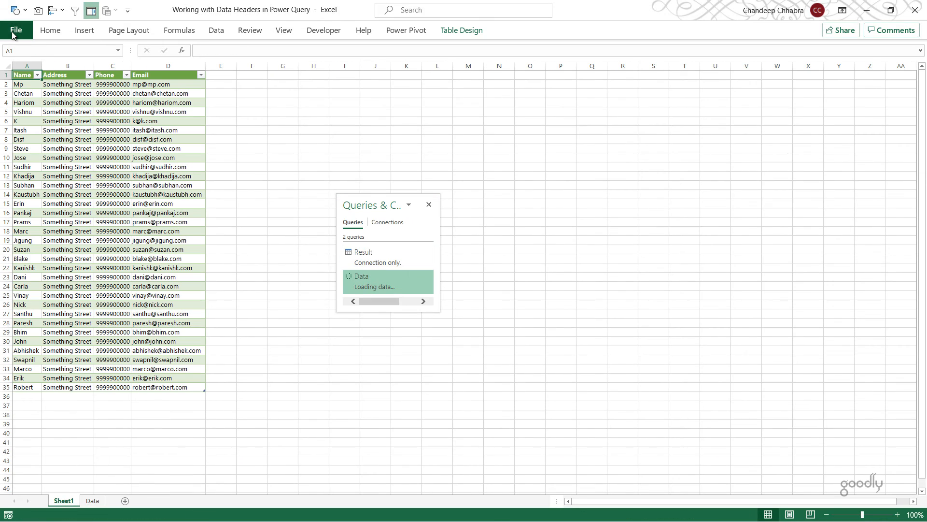
click(92, 501)
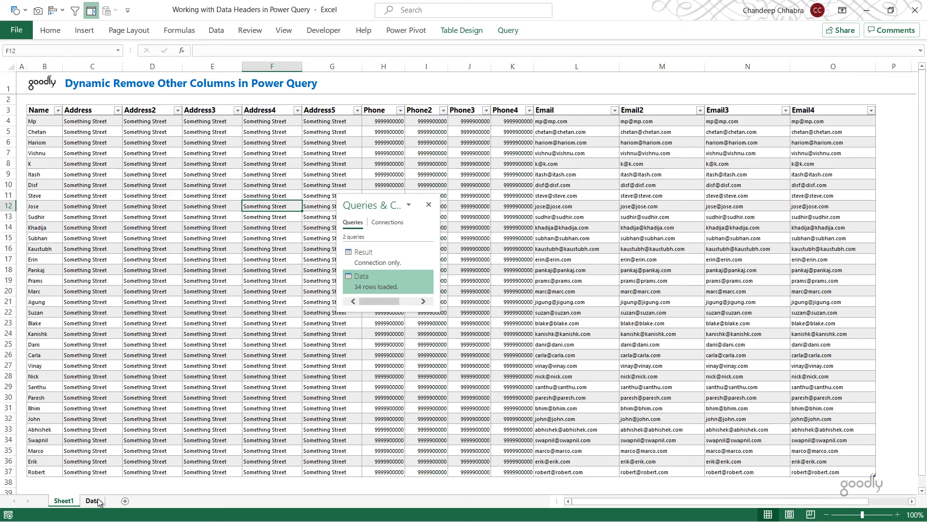
click(833, 110)
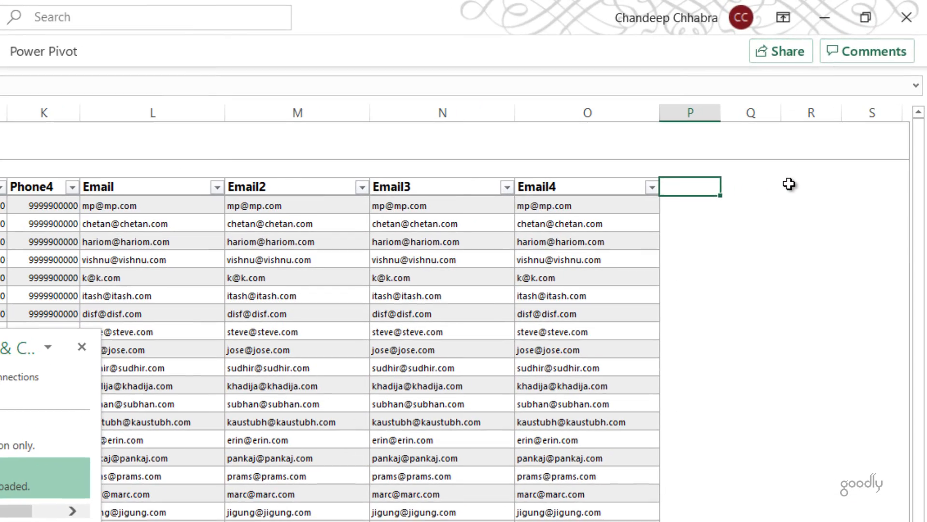
text(Child)
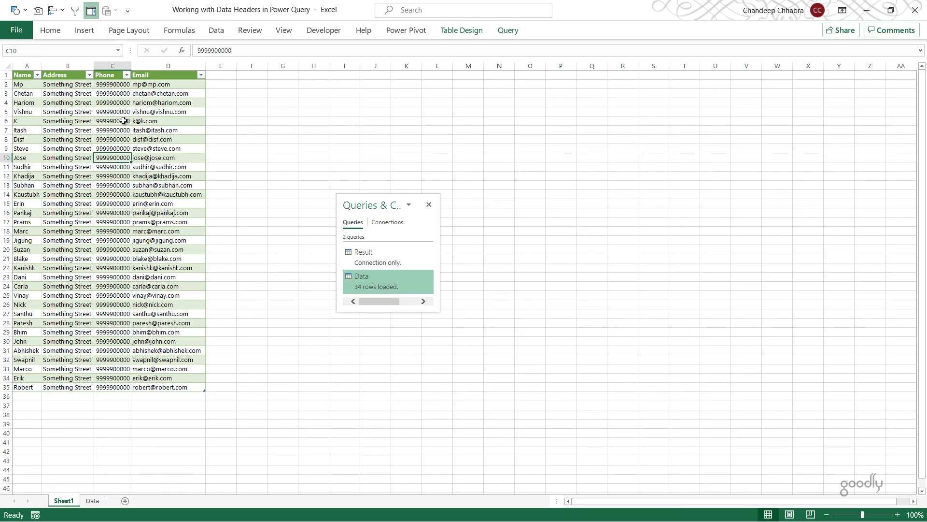
mouse_move(151, 85)
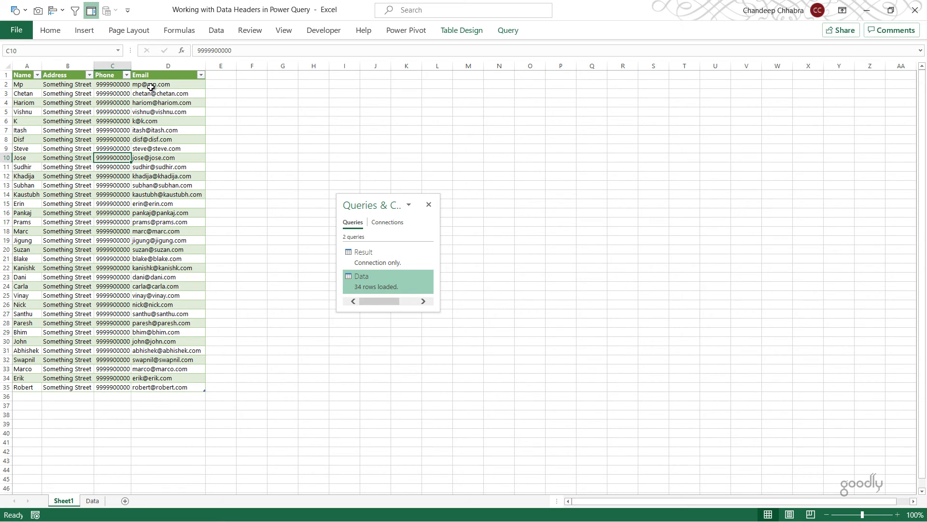
right_click(151, 84)
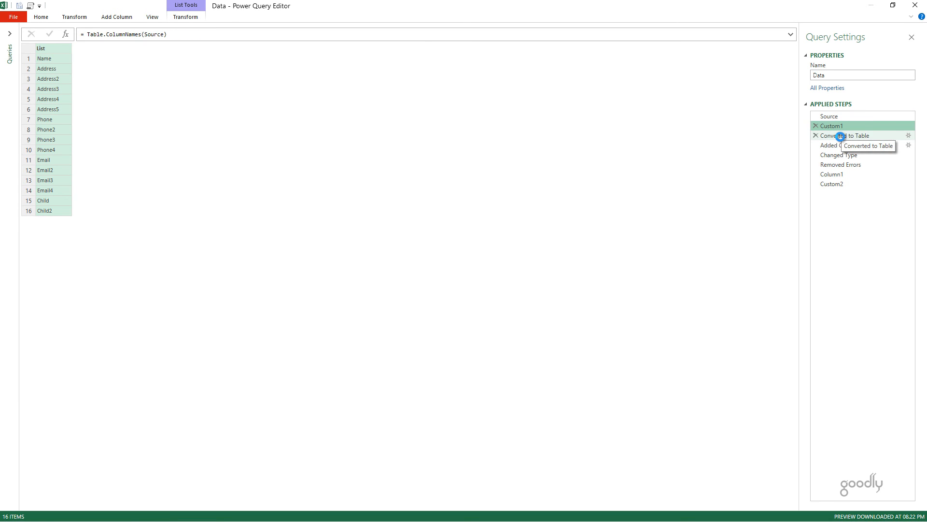
Select the Converted to Table step showing sixteen names including Child and Child2
click(852, 135)
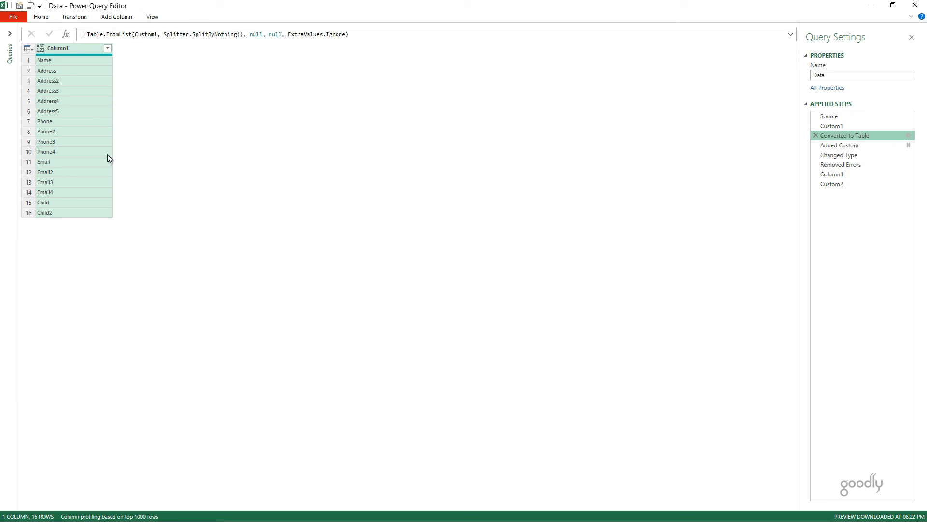